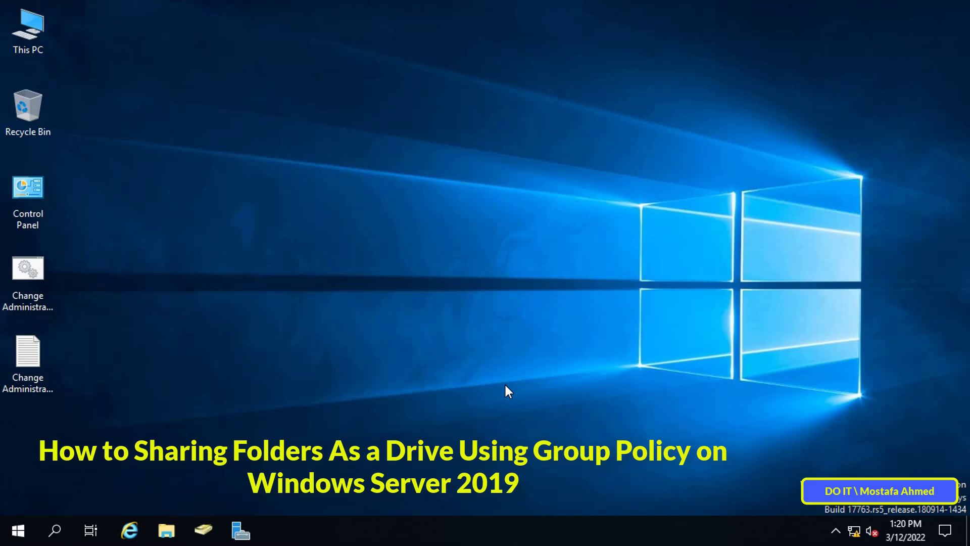
{"action": "mouse_move", "coordinate": [345, 341]}
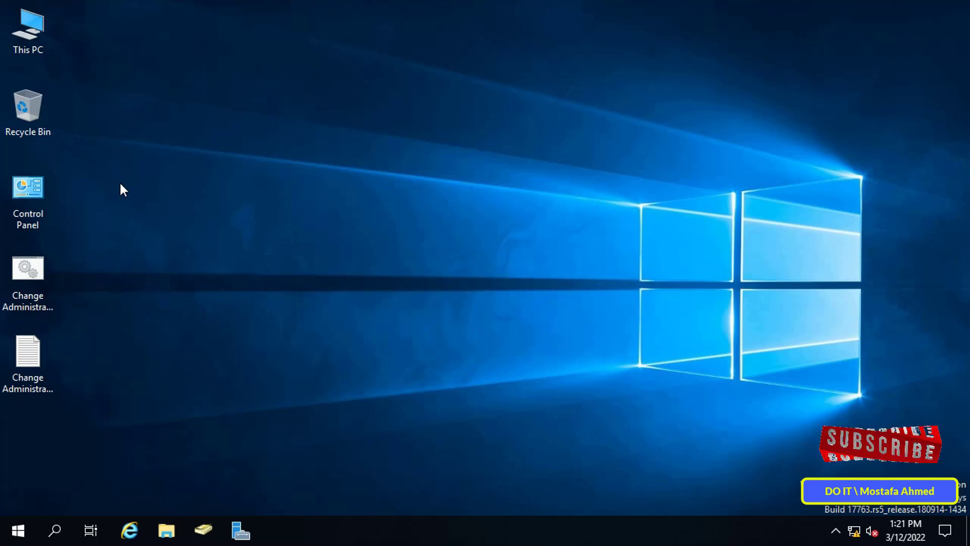
{"action": "mouse_move", "coordinate": [122, 154]}
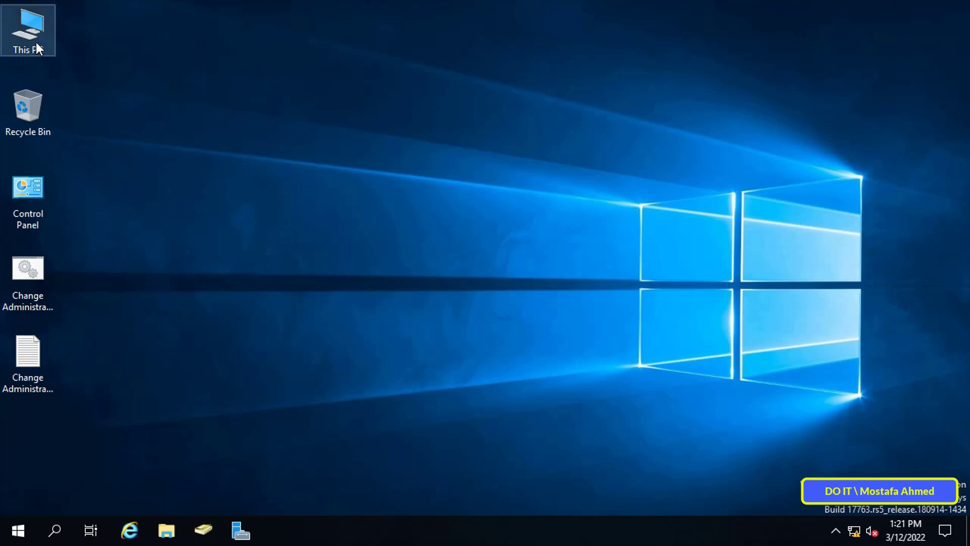
Create a new folder on New Volume (E:) via This PC and start naming it MY TEST
{"action": "double_click", "coordinate": [28, 30]}
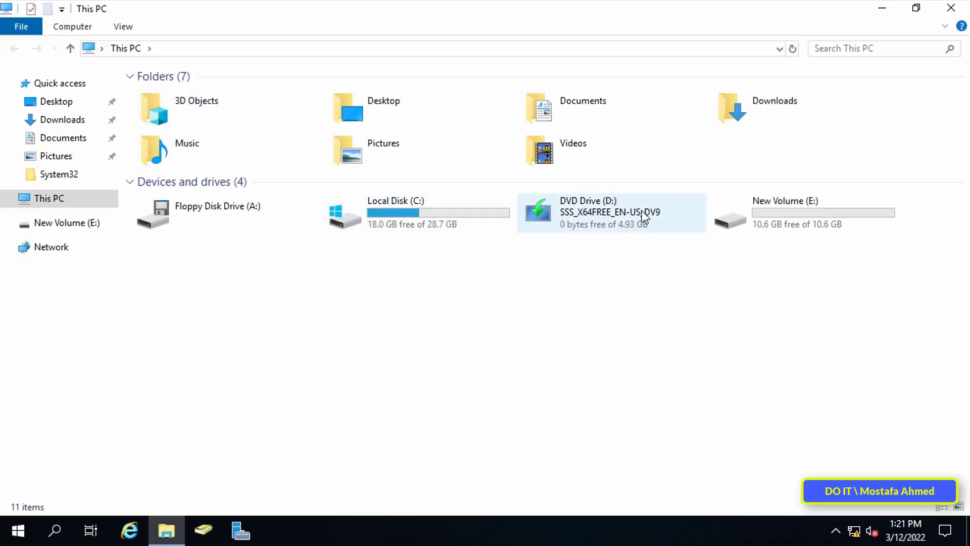
{"action": "double_click", "coordinate": [786, 211]}
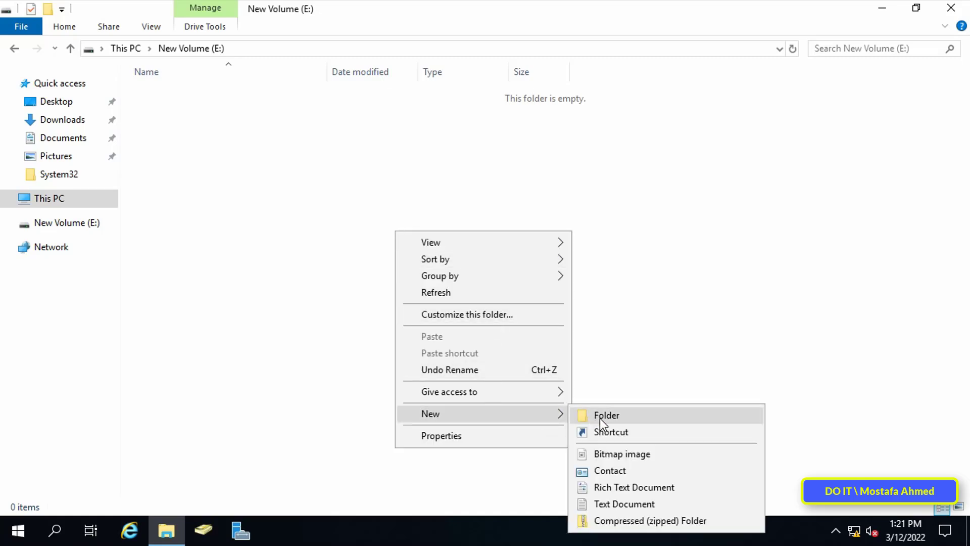
{"action": "left_click", "coordinate": [606, 415]}
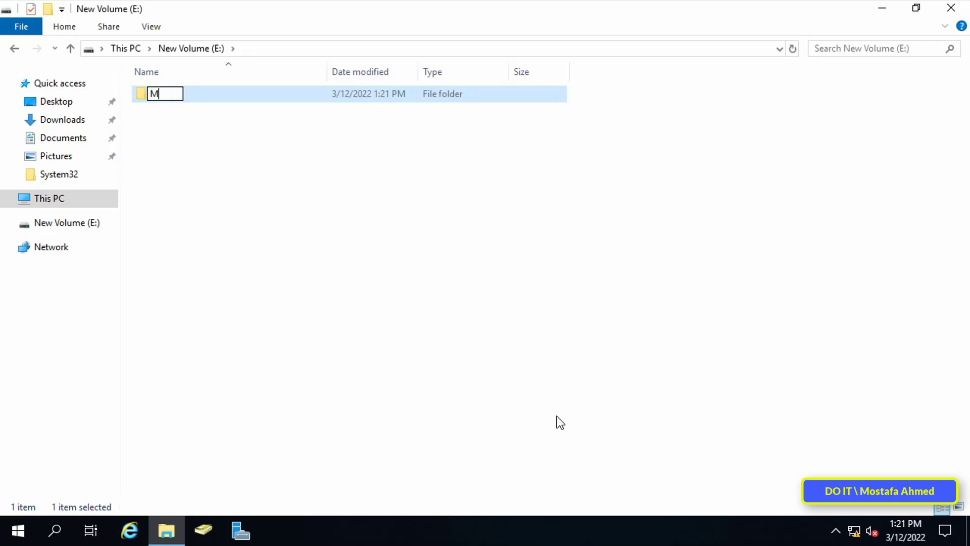
{"action": "type", "text": "Y TEST"}
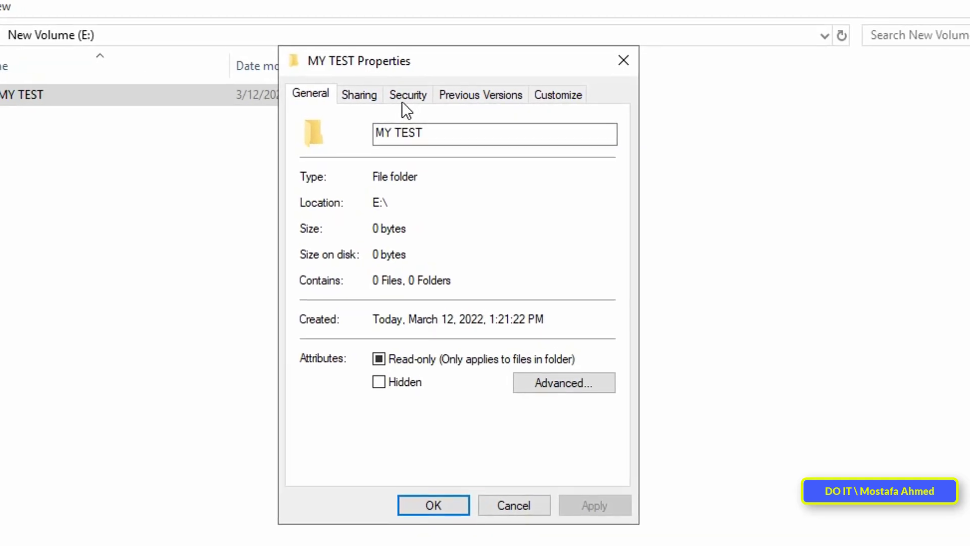
Show the Security tab permissions for the MY TEST folder
{"action": "left_click", "coordinate": [408, 94]}
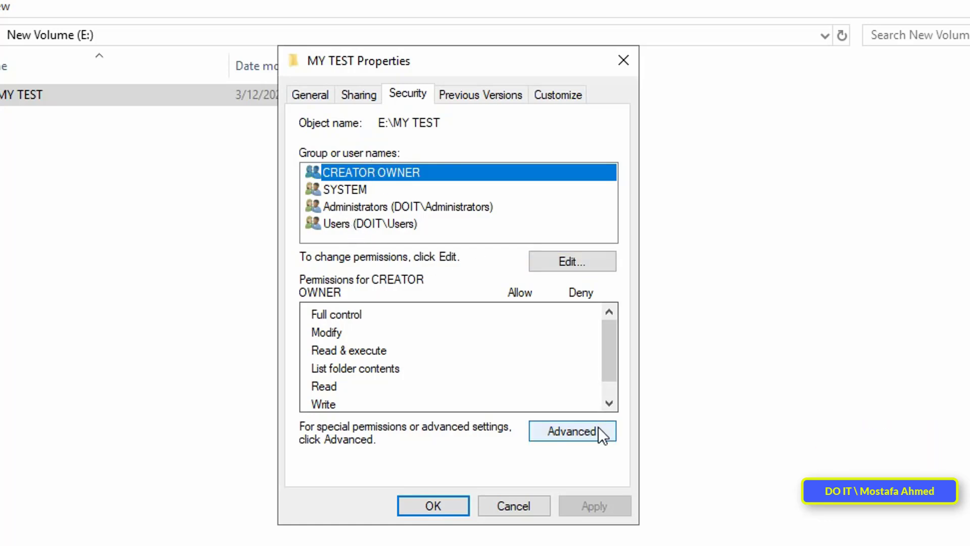
In Advanced Security Settings, disable permission inheritance for MY TEST
{"action": "left_click", "coordinate": [572, 432]}
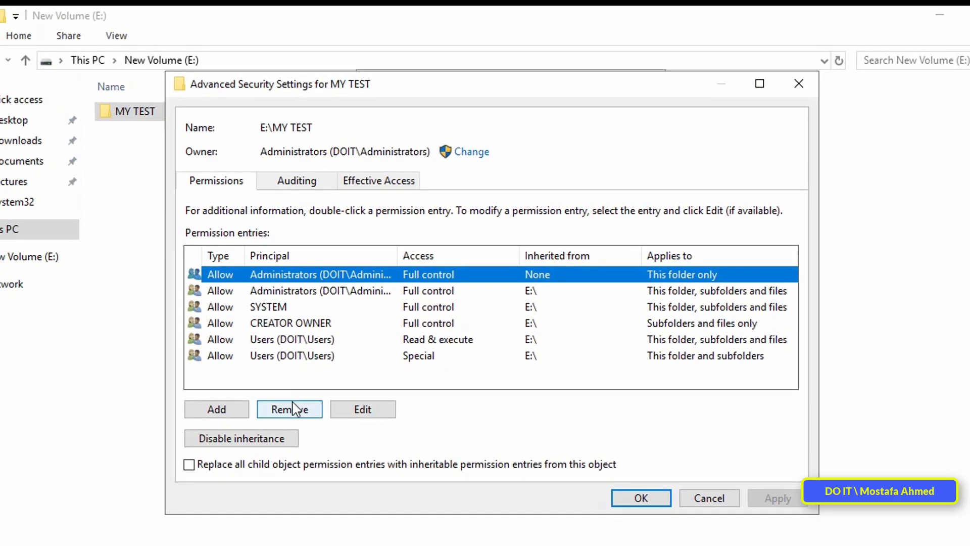
{"action": "left_click", "coordinate": [290, 408]}
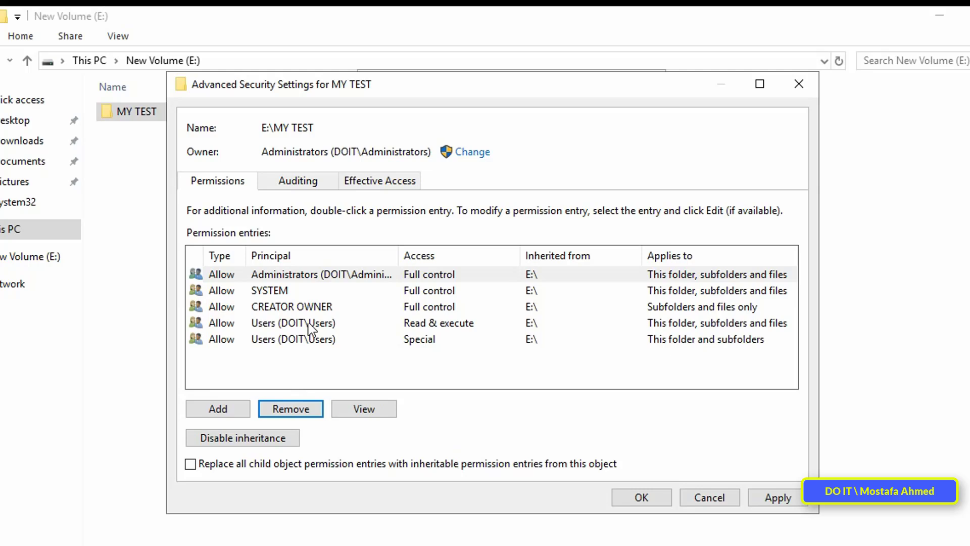
{"action": "left_click", "coordinate": [290, 408]}
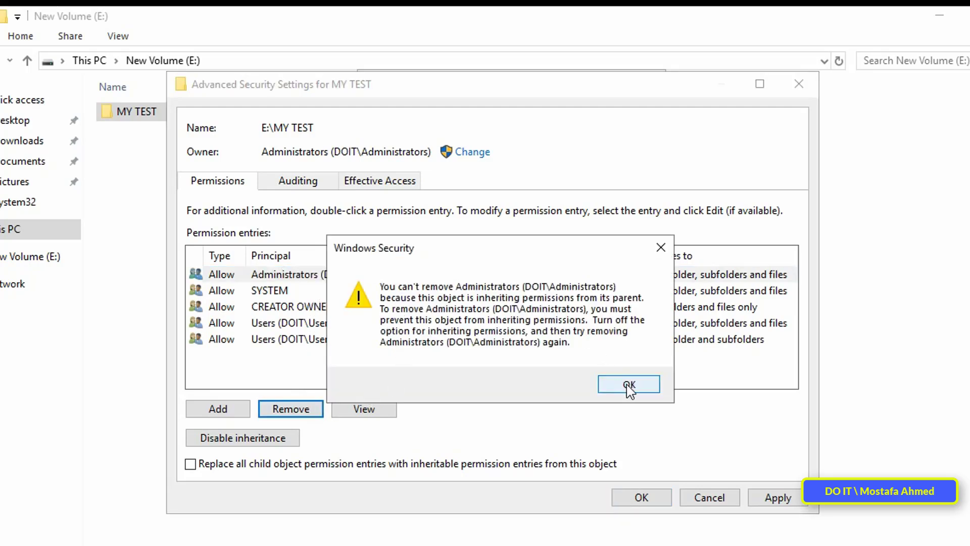
{"action": "left_click", "coordinate": [629, 384]}
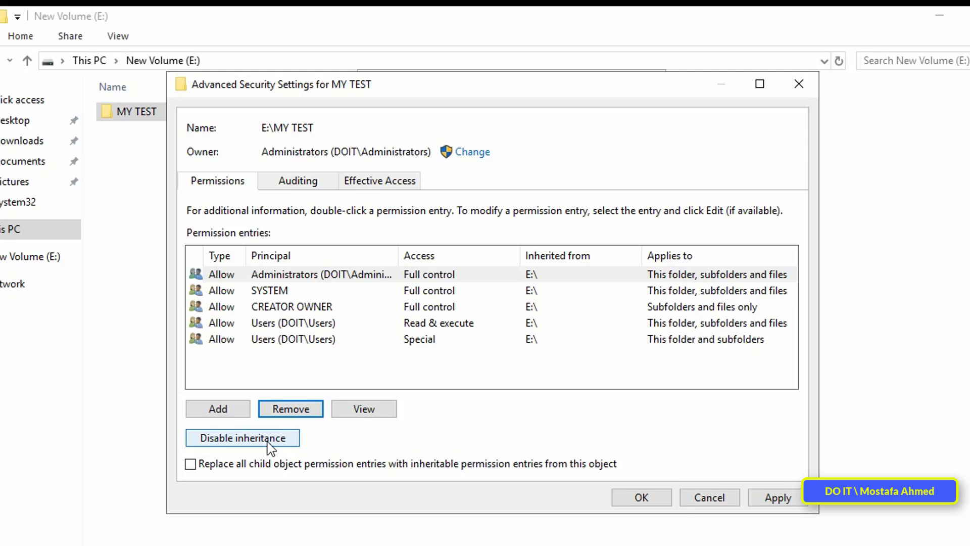
{"action": "left_click", "coordinate": [242, 438]}
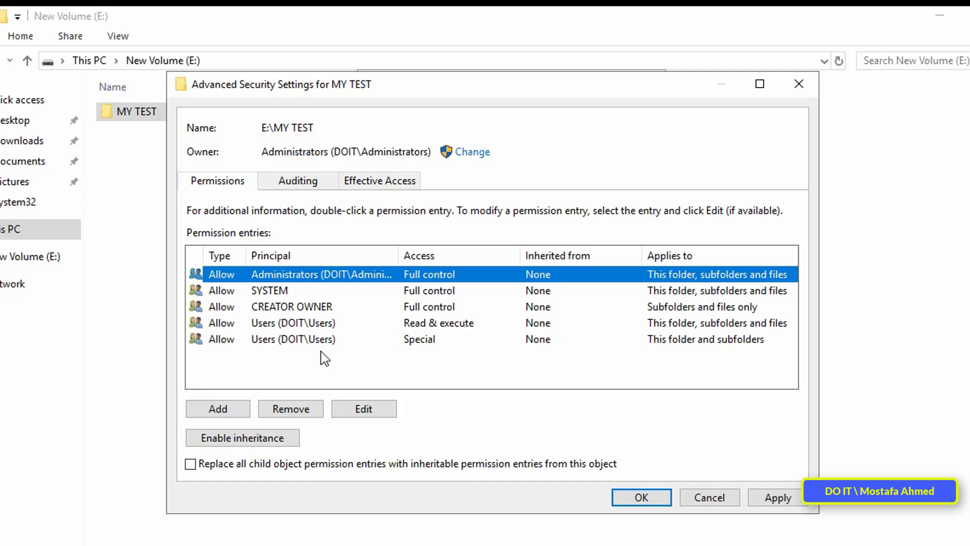
Remove the Administrators, SYSTEM, CREATOR OWNER and Users entries and apply the empty permission list
{"action": "left_click", "coordinate": [290, 409]}
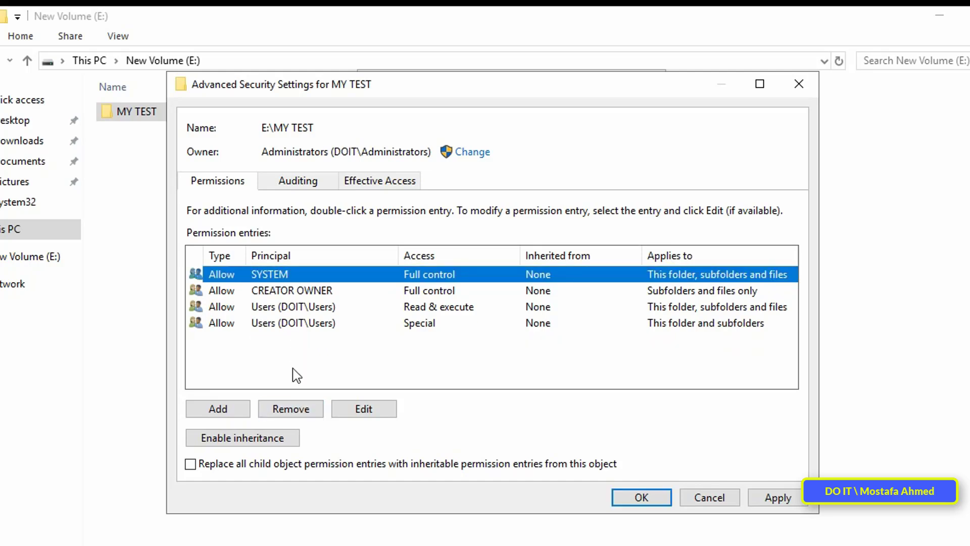
{"action": "left_click", "coordinate": [290, 408]}
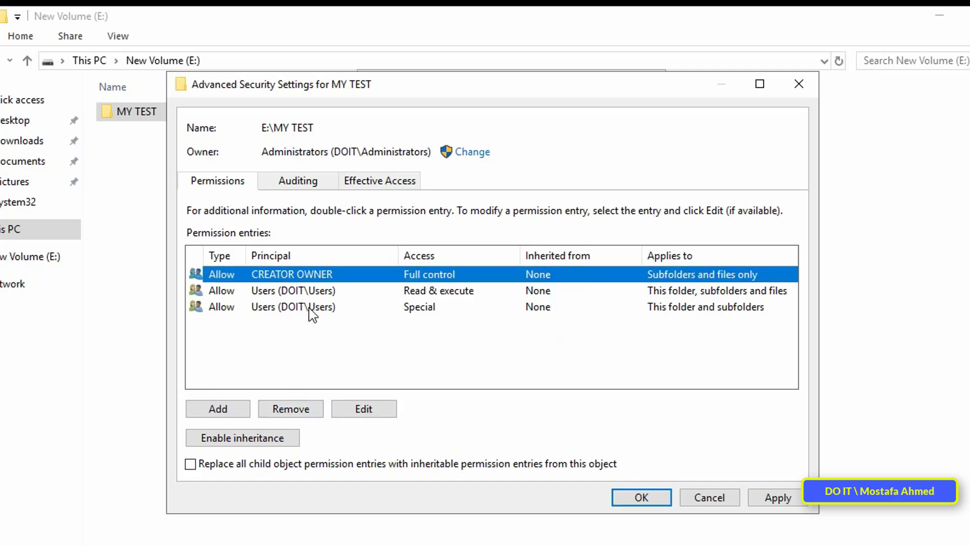
{"action": "left_click", "coordinate": [290, 408]}
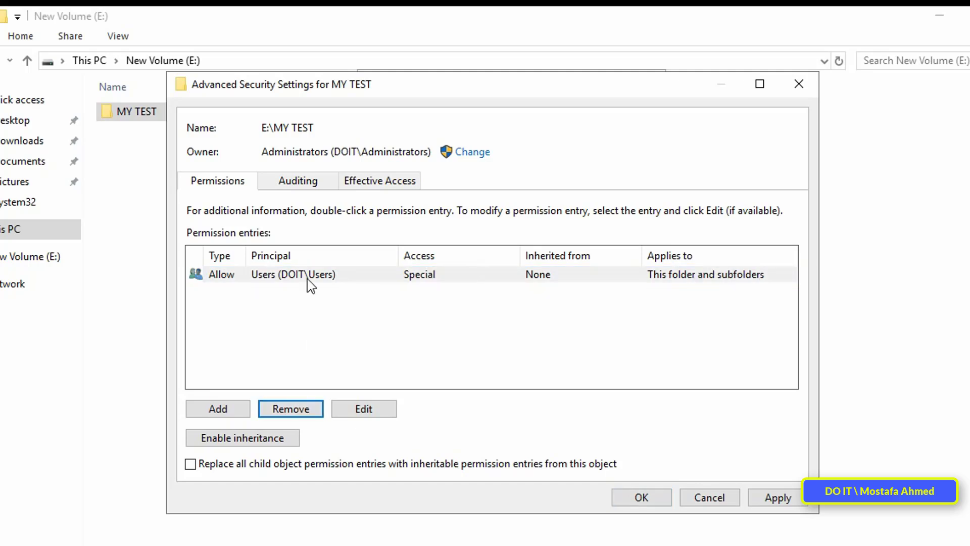
{"action": "left_click", "coordinate": [290, 408]}
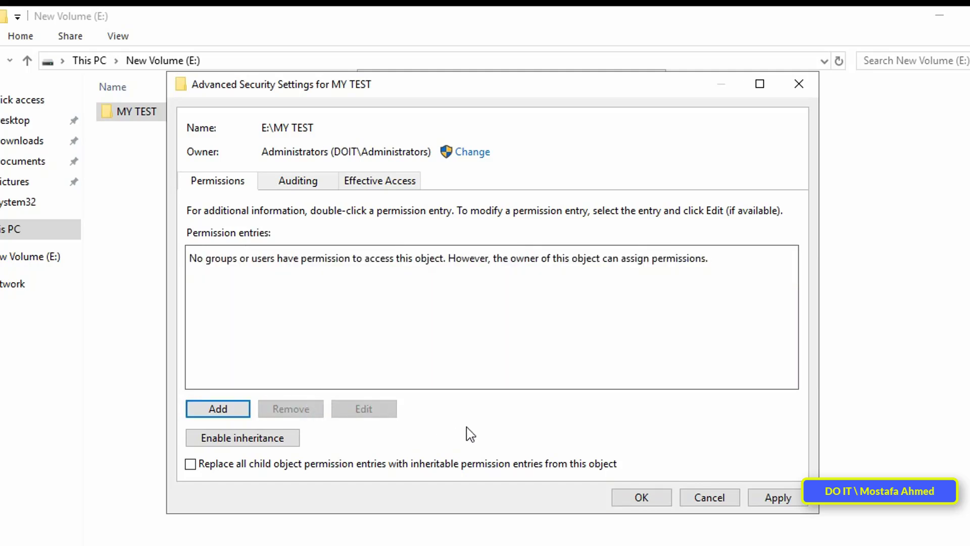
{"action": "left_click", "coordinate": [778, 497]}
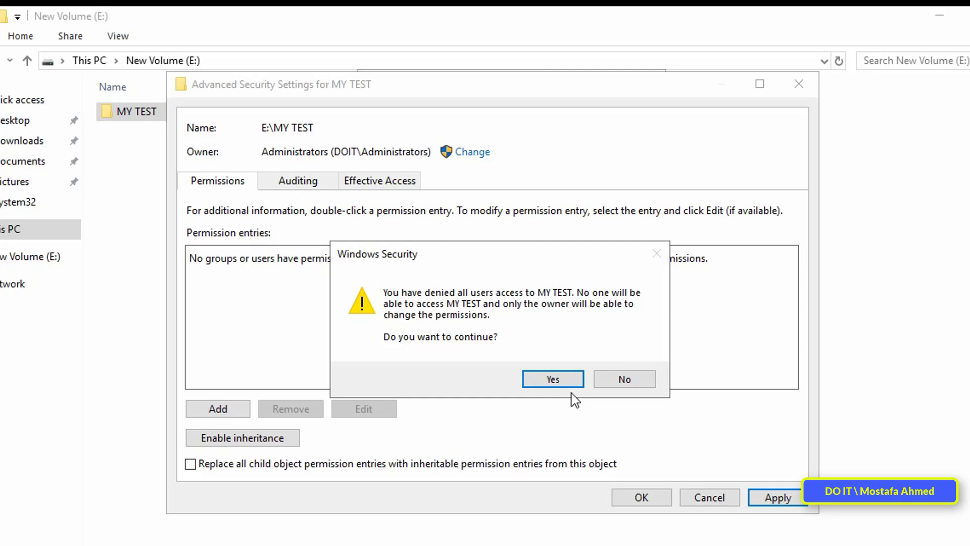
{"action": "left_click", "coordinate": [552, 378]}
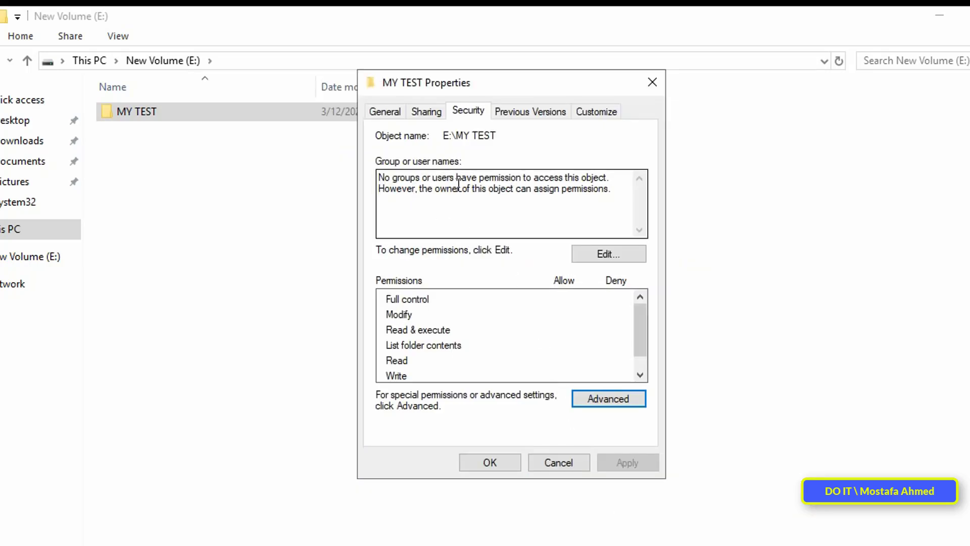
Add Domain Admins to the MY TEST folder permissions
{"action": "left_click", "coordinate": [607, 254]}
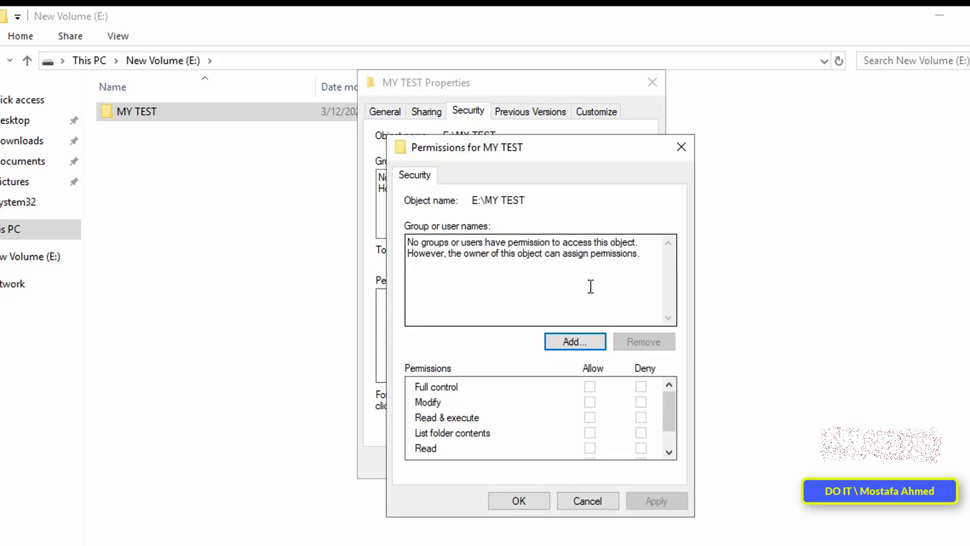
{"action": "left_click", "coordinate": [574, 341]}
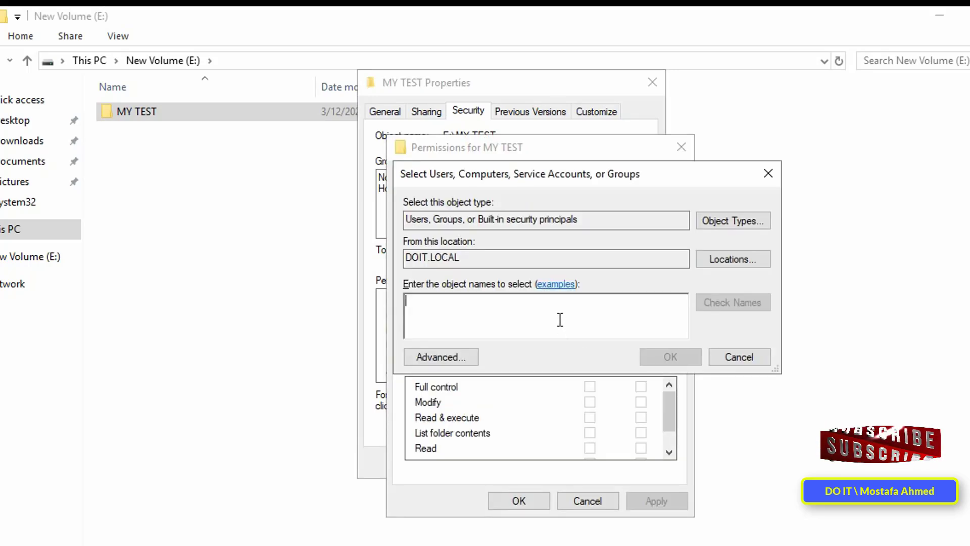
{"action": "type", "text": "d"}
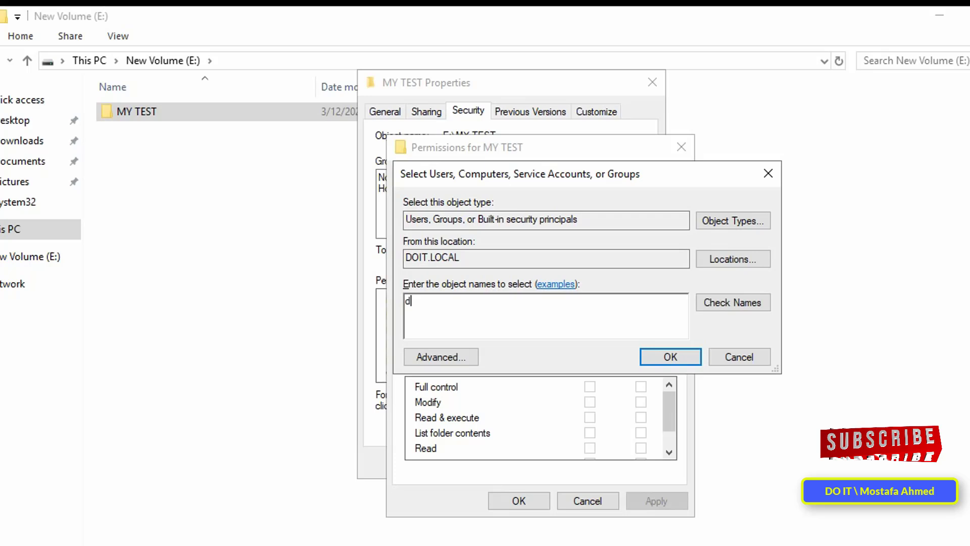
{"action": "type", "text": "om"}
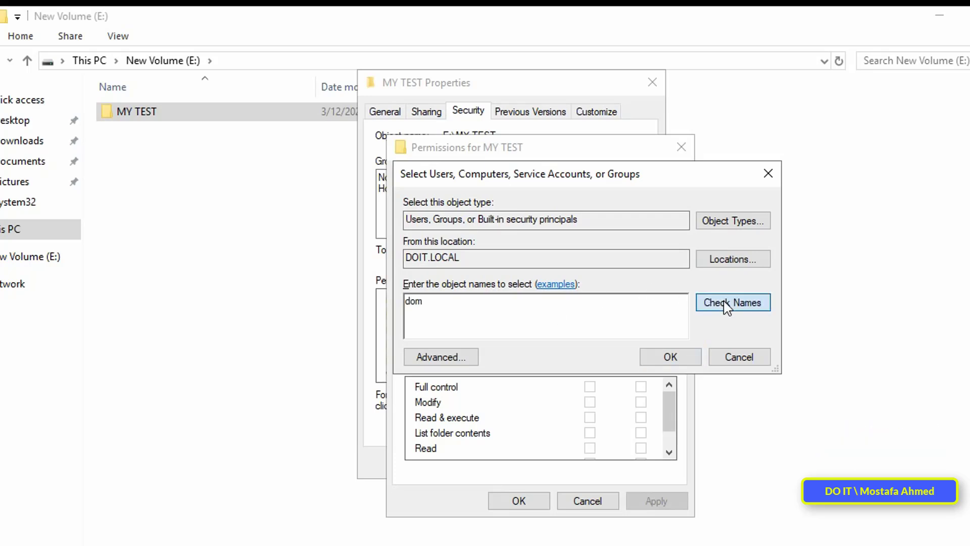
{"action": "left_click", "coordinate": [733, 303]}
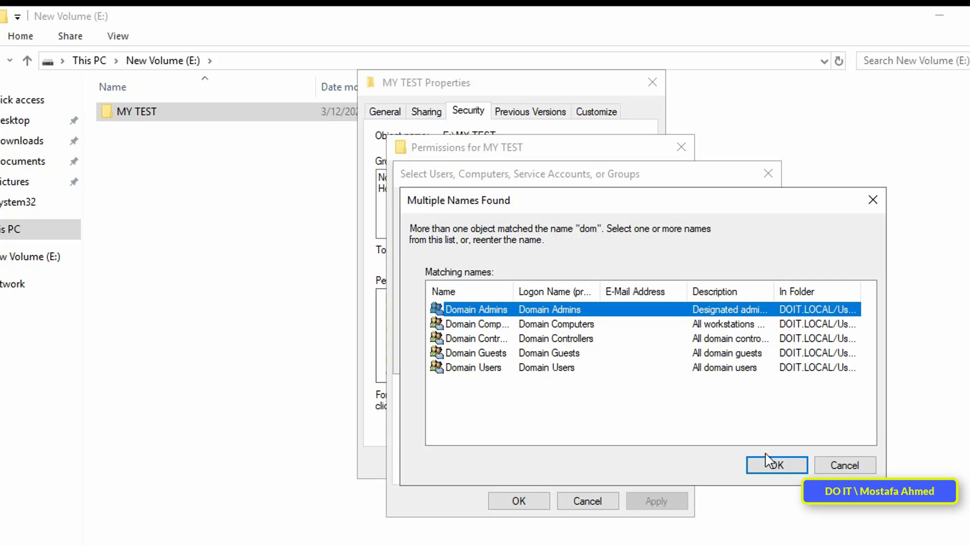
{"action": "left_click", "coordinate": [776, 465]}
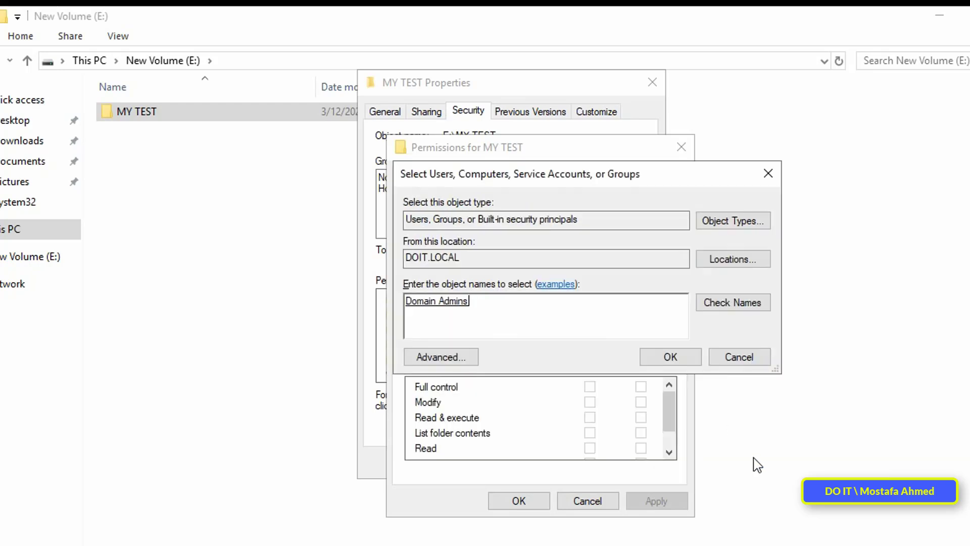
{"action": "left_click", "coordinate": [670, 356]}
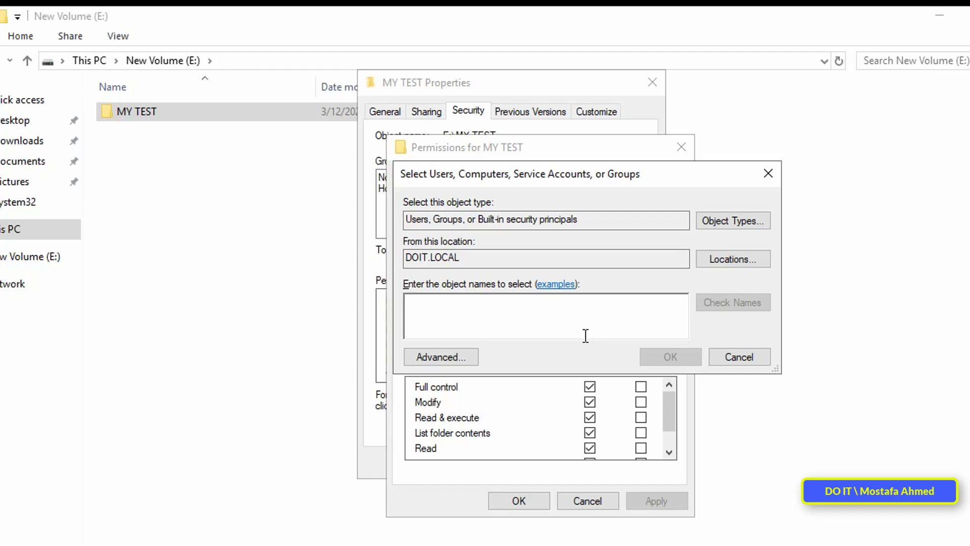
Add the test group with Full control and save the folder permissions
{"action": "type", "text": "te"}
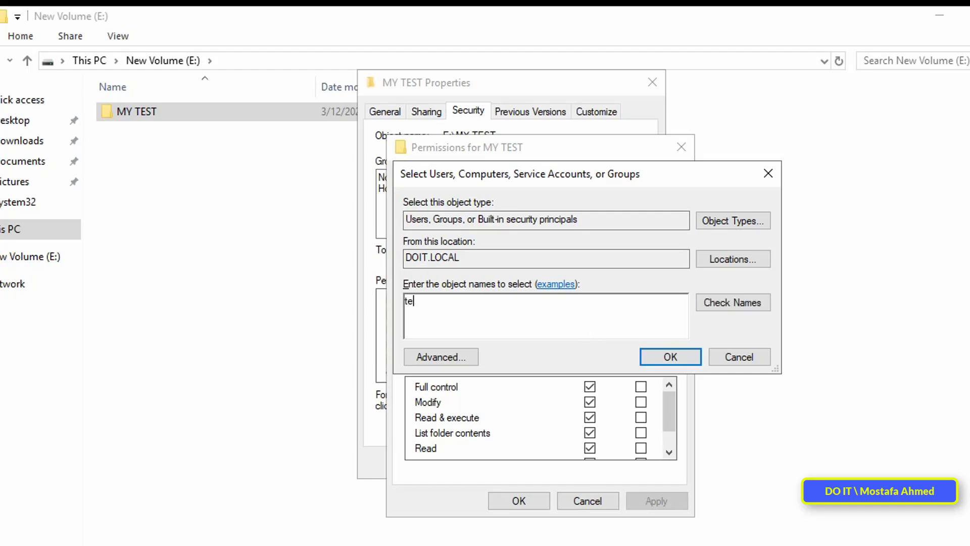
{"action": "left_click", "coordinate": [732, 303]}
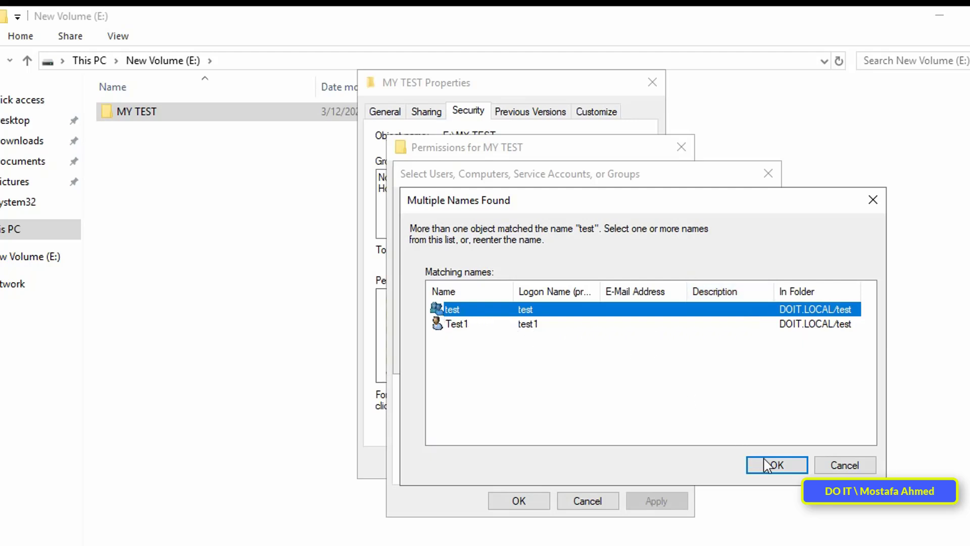
{"action": "left_click", "coordinate": [777, 465]}
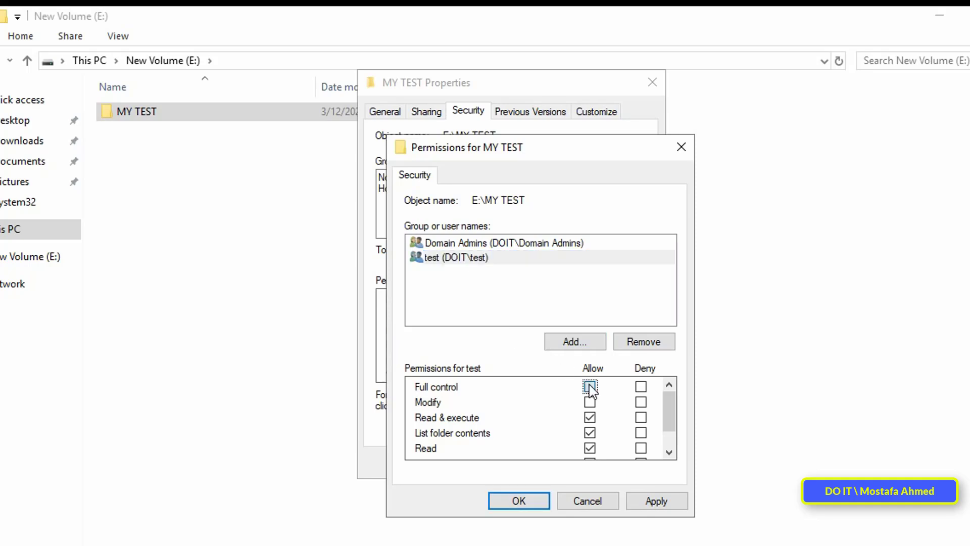
{"action": "left_click", "coordinate": [590, 386]}
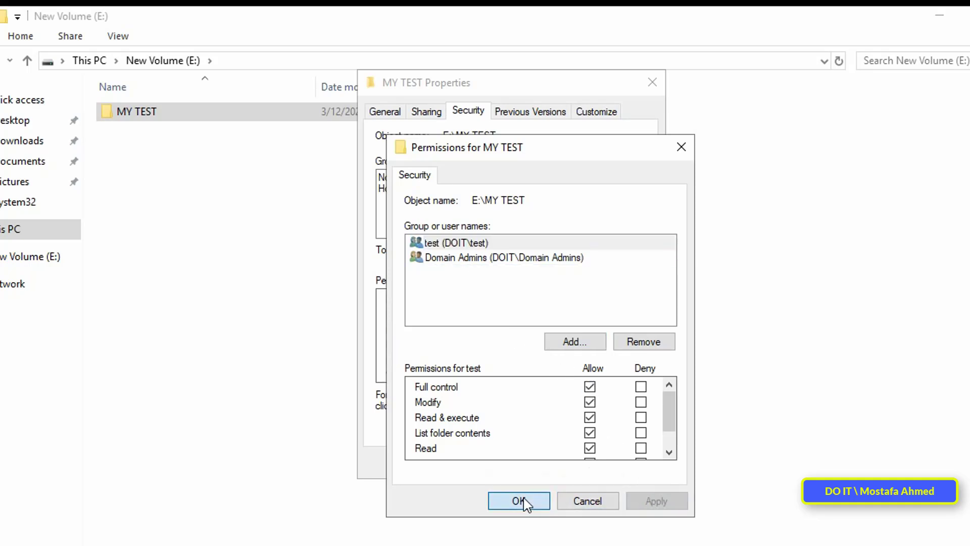
{"action": "left_click", "coordinate": [518, 501]}
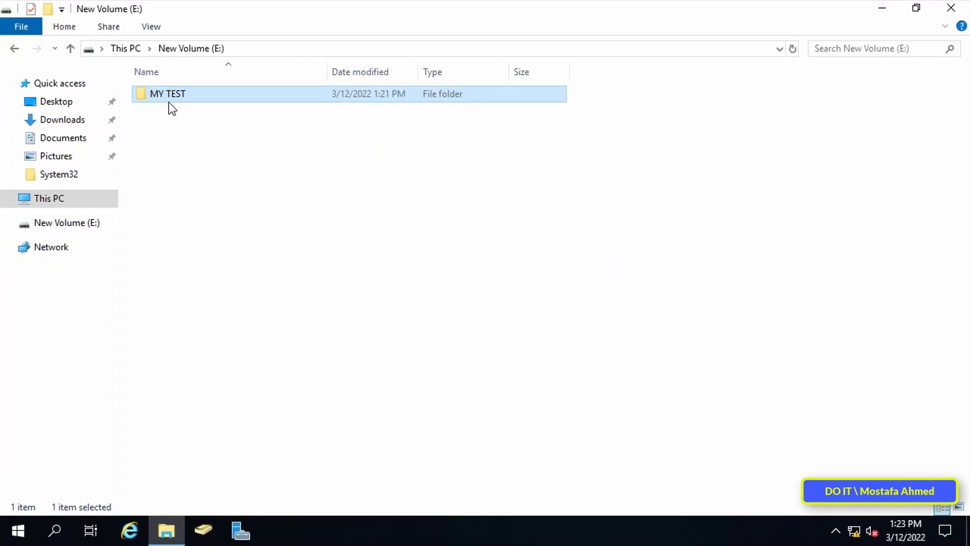
Tick 'Share this folder' in MY TEST's Advanced Sharing, with share name MY TEST
{"action": "right_click", "coordinate": [168, 94]}
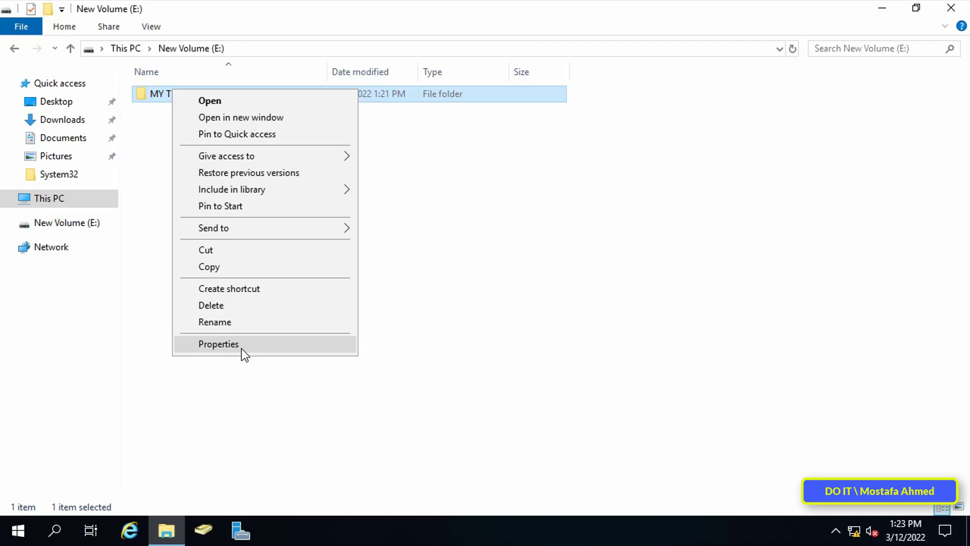
{"action": "left_click", "coordinate": [218, 345]}
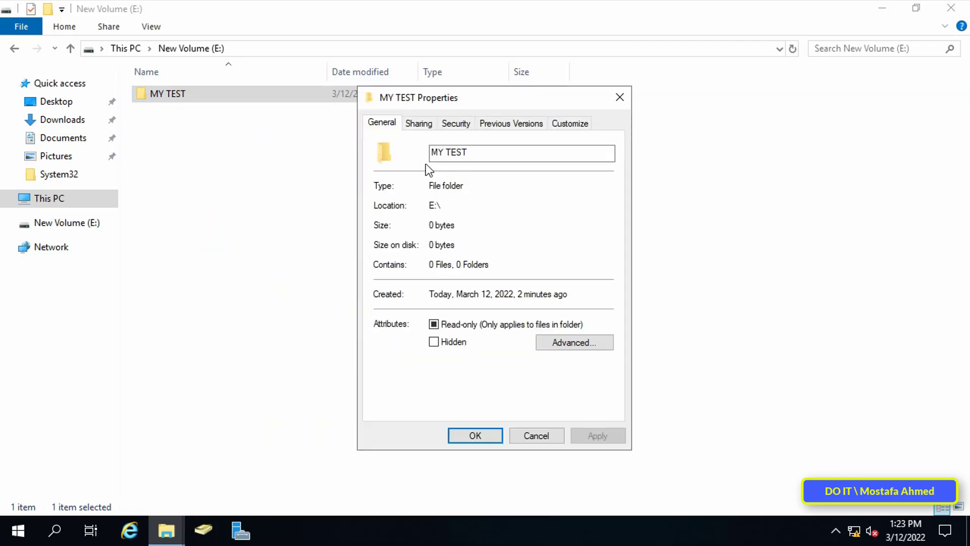
{"action": "left_click", "coordinate": [419, 123]}
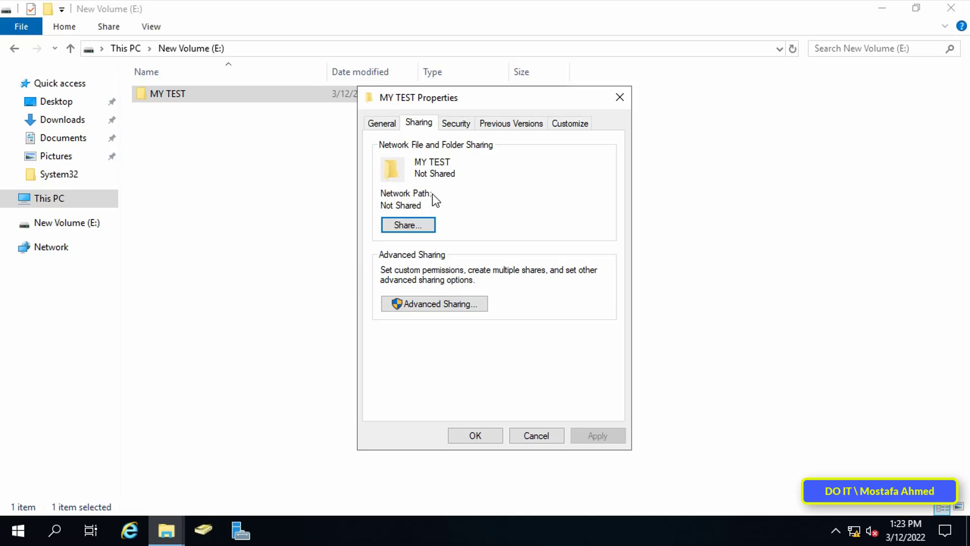
{"action": "left_click", "coordinate": [434, 303]}
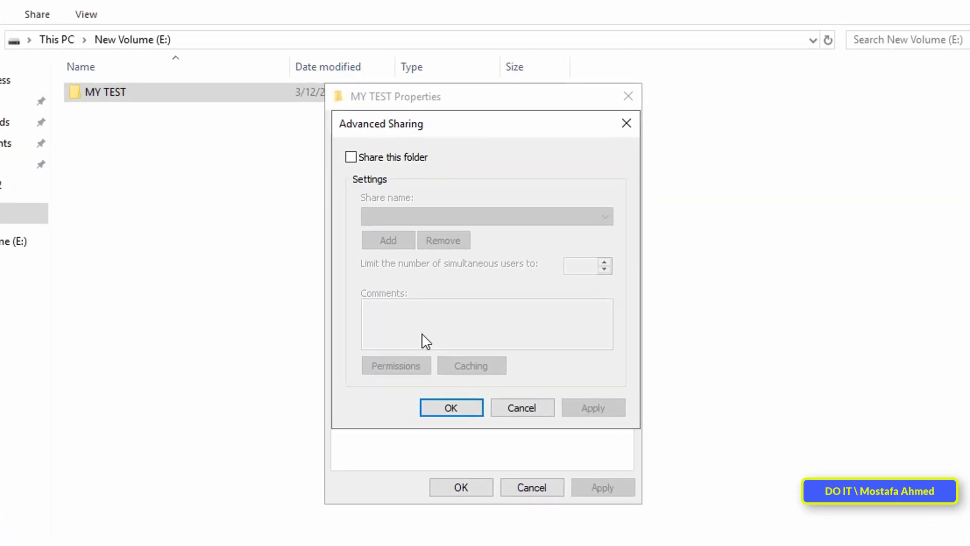
{"action": "mouse_move", "coordinate": [386, 170]}
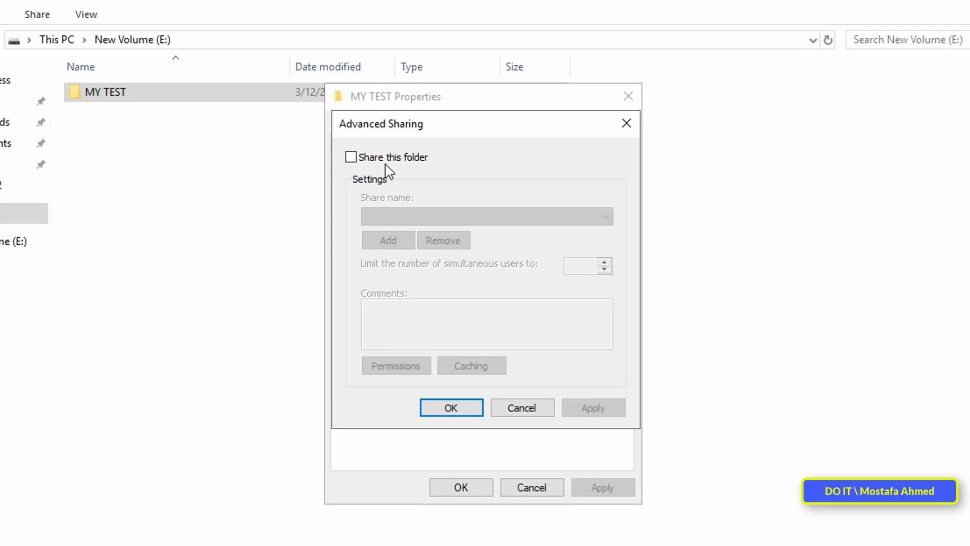
{"action": "left_click", "coordinate": [351, 156]}
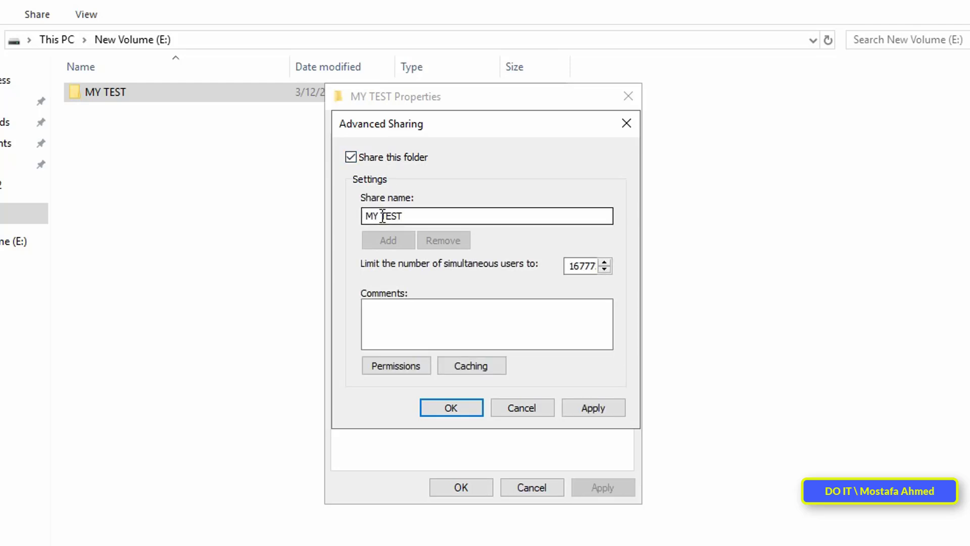
{"action": "mouse_move", "coordinate": [376, 414]}
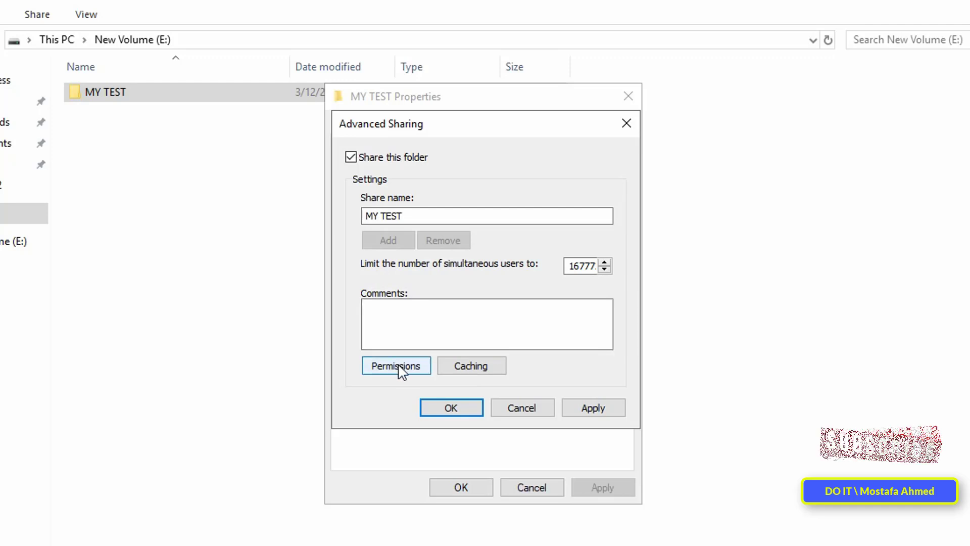
Replace Everyone with Domain Admins, allowed Full Control, in the share permissions
{"action": "left_click", "coordinate": [396, 365]}
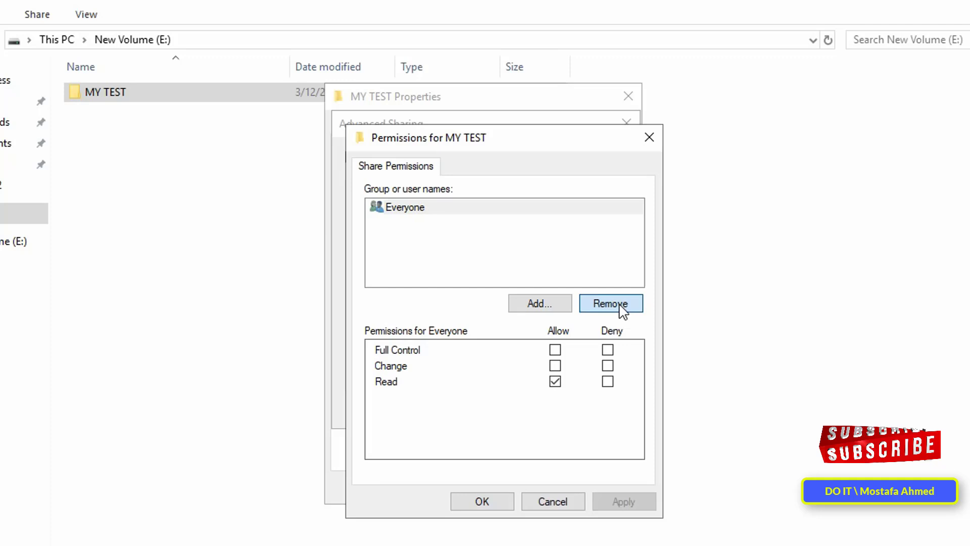
{"action": "left_click", "coordinate": [539, 304]}
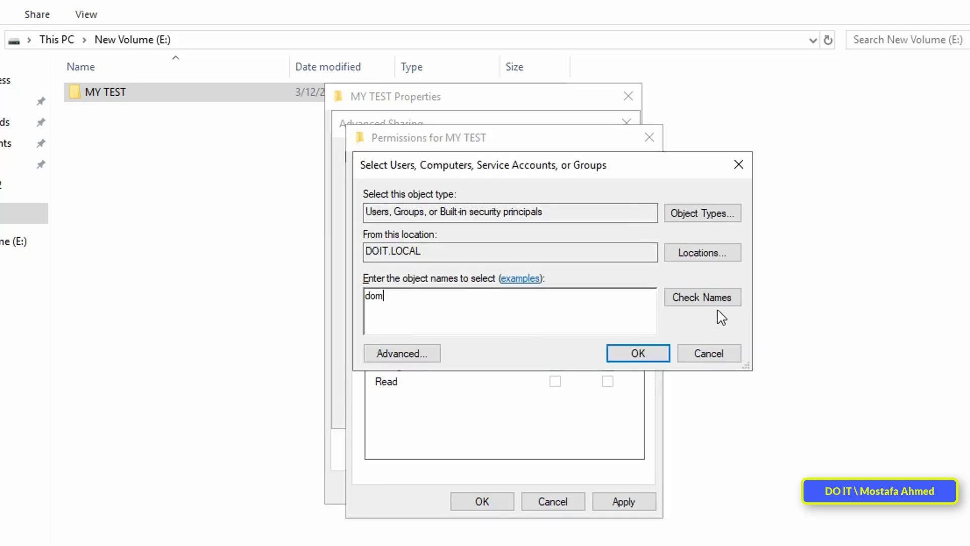
{"action": "left_click", "coordinate": [703, 297]}
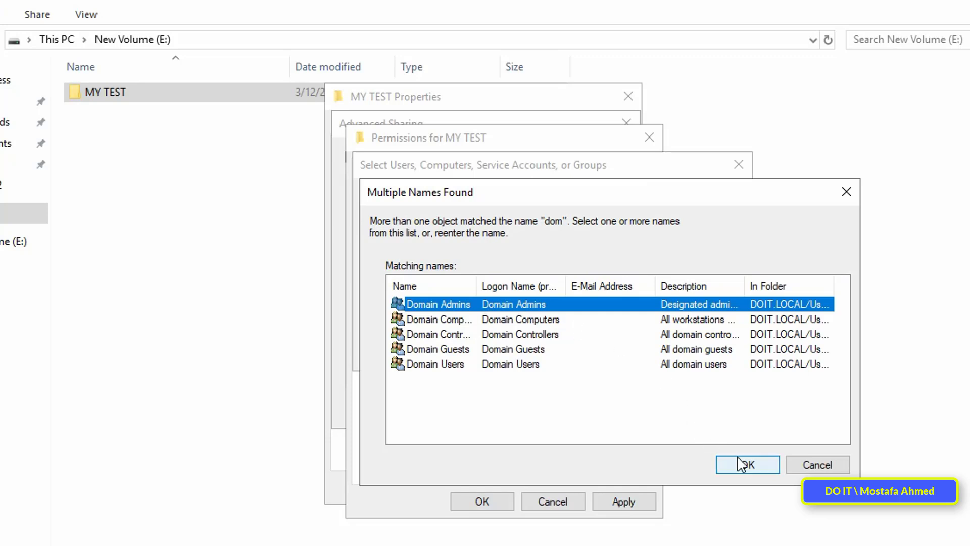
{"action": "left_click", "coordinate": [747, 465]}
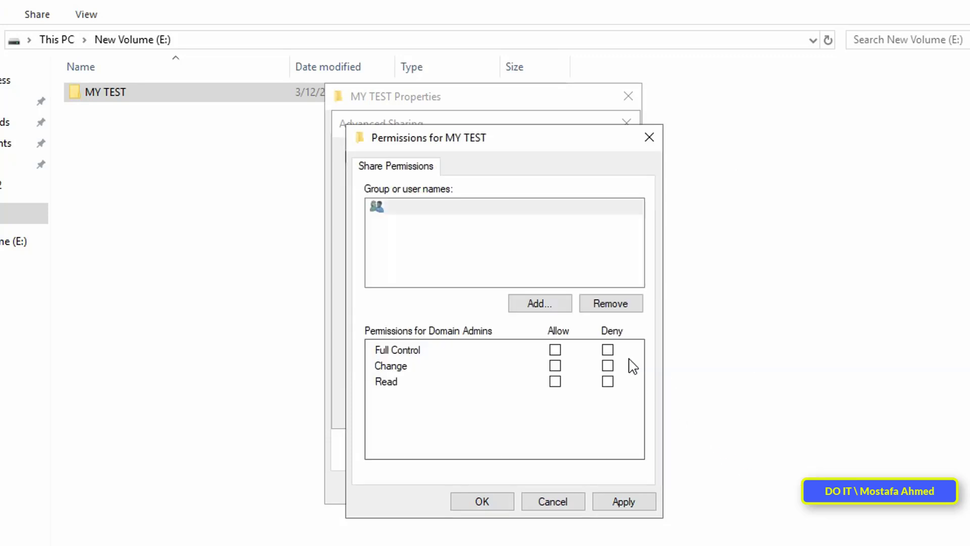
{"action": "left_click", "coordinate": [624, 501]}
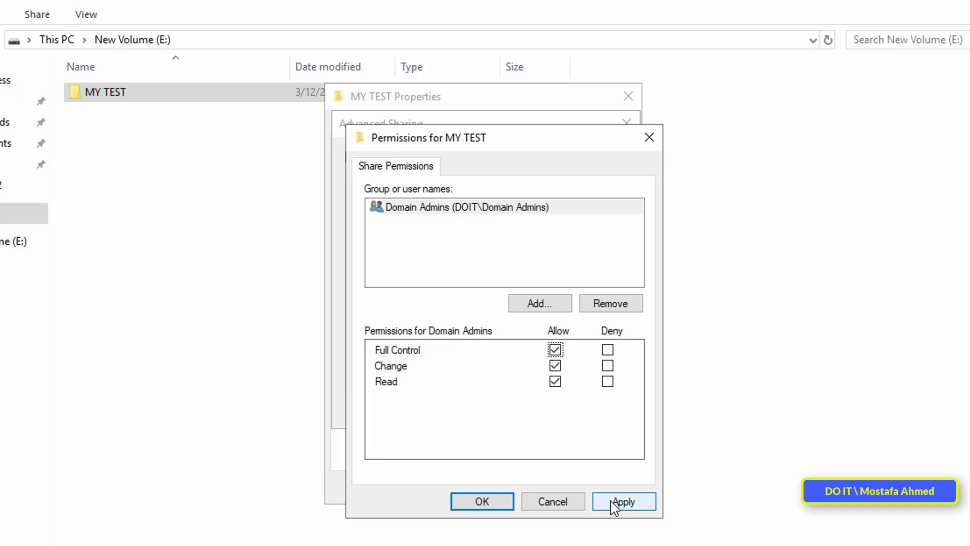
Add the test group to the share permissions with Full Control
{"action": "left_click", "coordinate": [538, 304]}
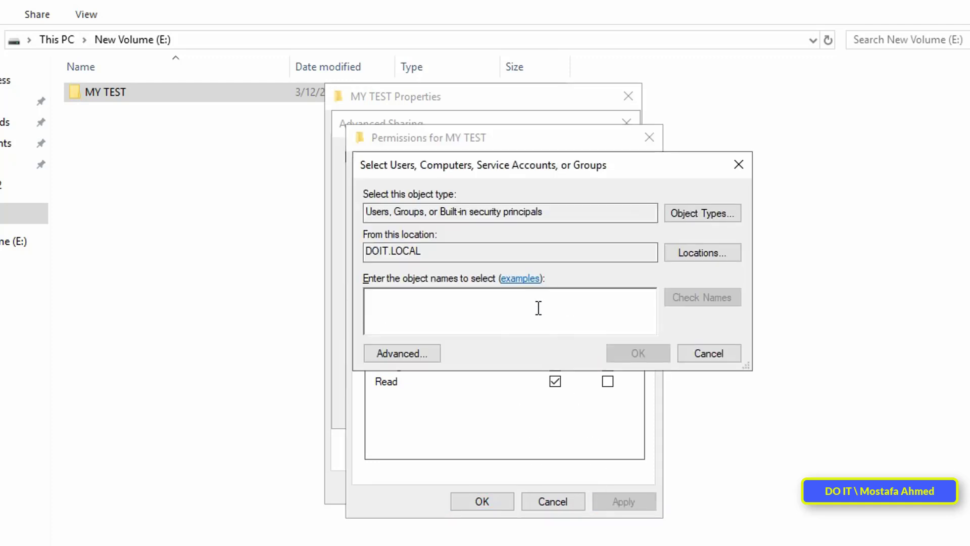
{"action": "type", "text": "test"}
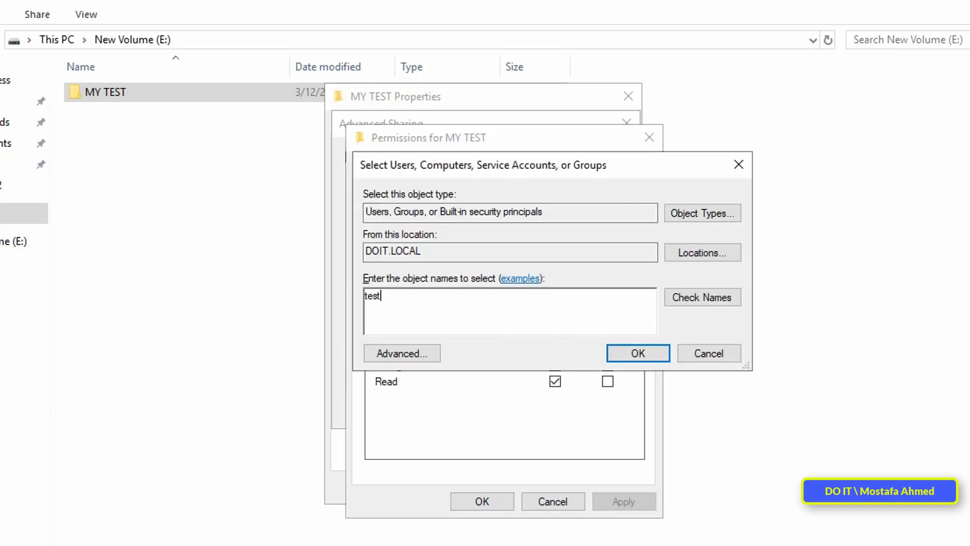
{"action": "left_click", "coordinate": [702, 297]}
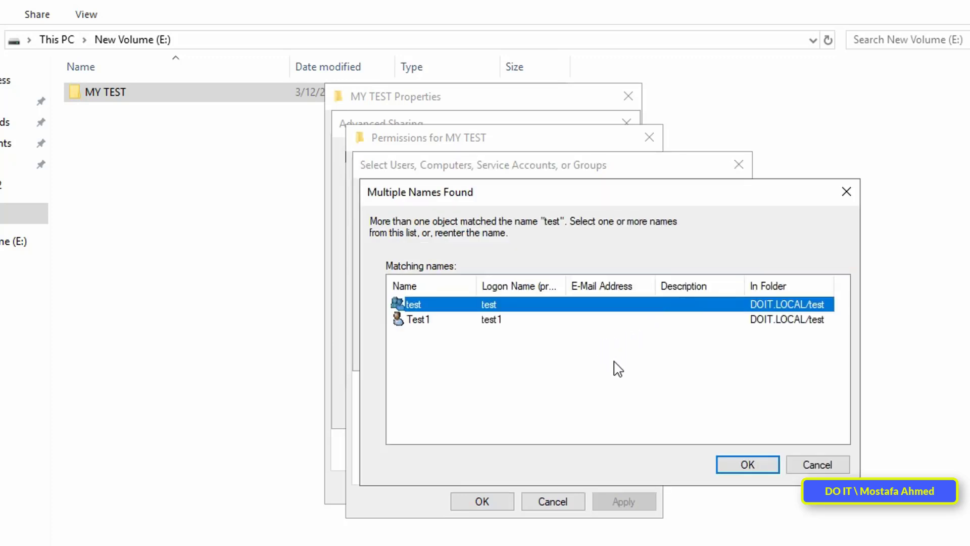
{"action": "left_click", "coordinate": [747, 465]}
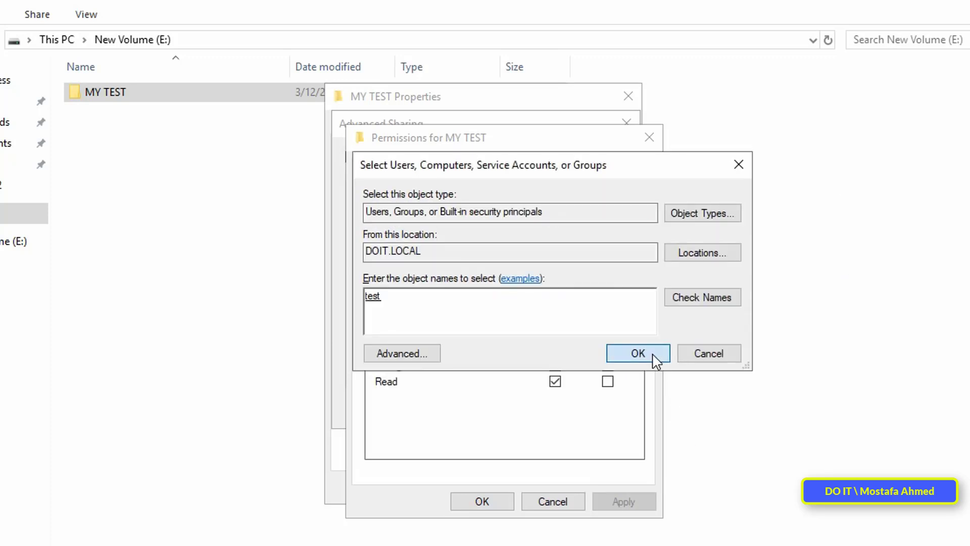
{"action": "left_click", "coordinate": [638, 353]}
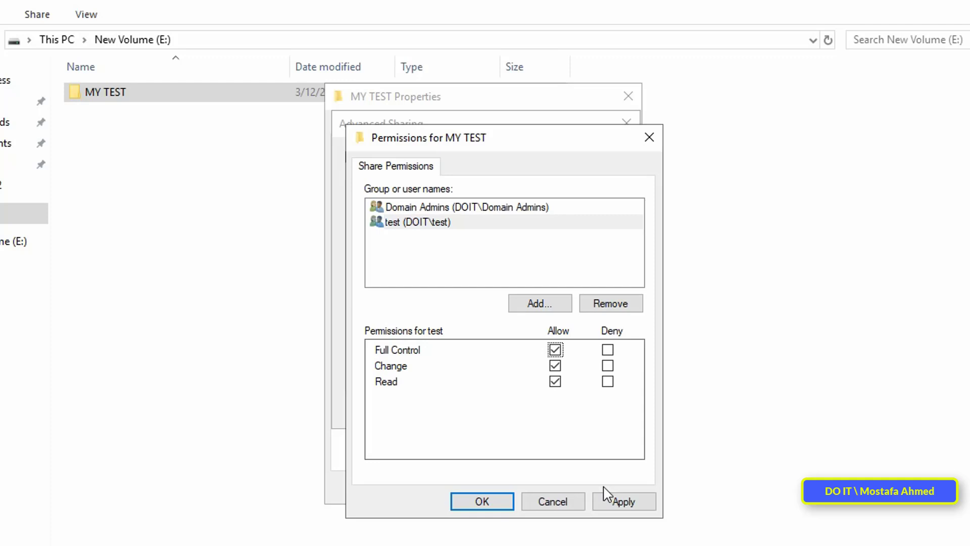
{"action": "left_click", "coordinate": [482, 501]}
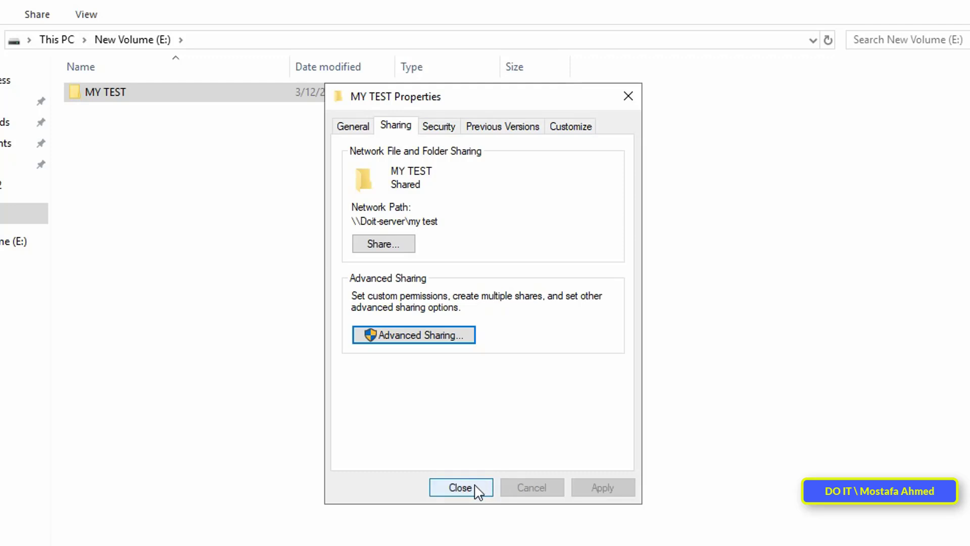
{"action": "mouse_move", "coordinate": [343, 224]}
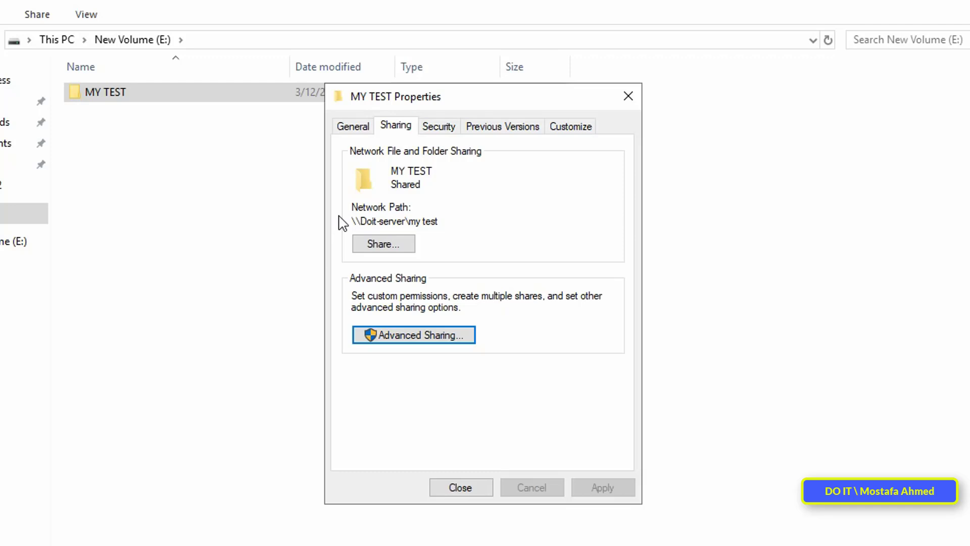
Copy the \\Doit-server\my test network path and close the MY TEST Properties window
{"action": "double_click", "coordinate": [422, 221]}
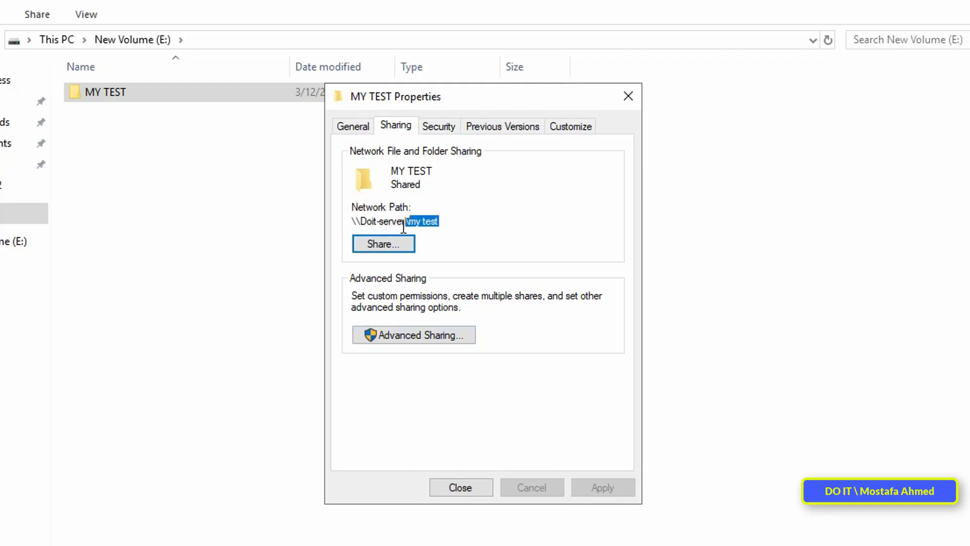
{"action": "right_click", "coordinate": [402, 221]}
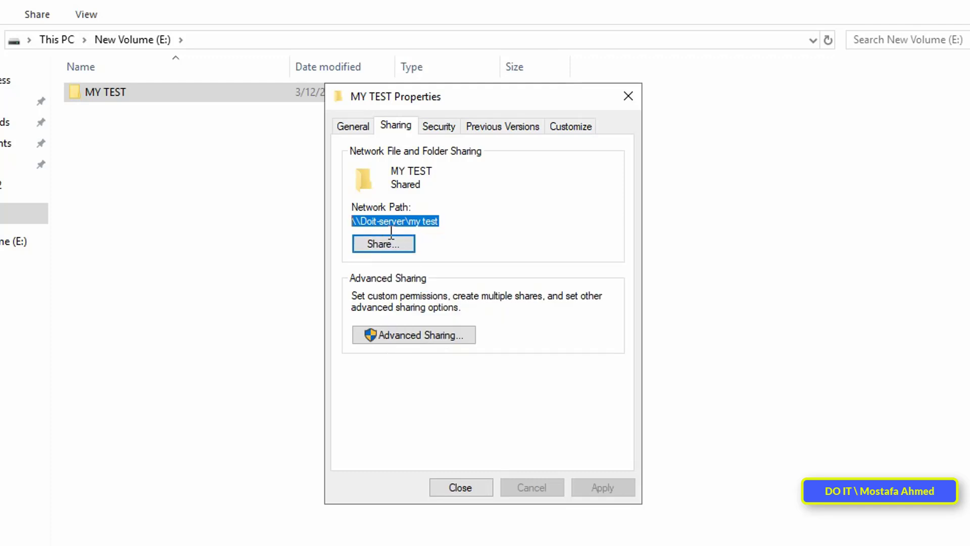
{"action": "mouse_move", "coordinate": [531, 417]}
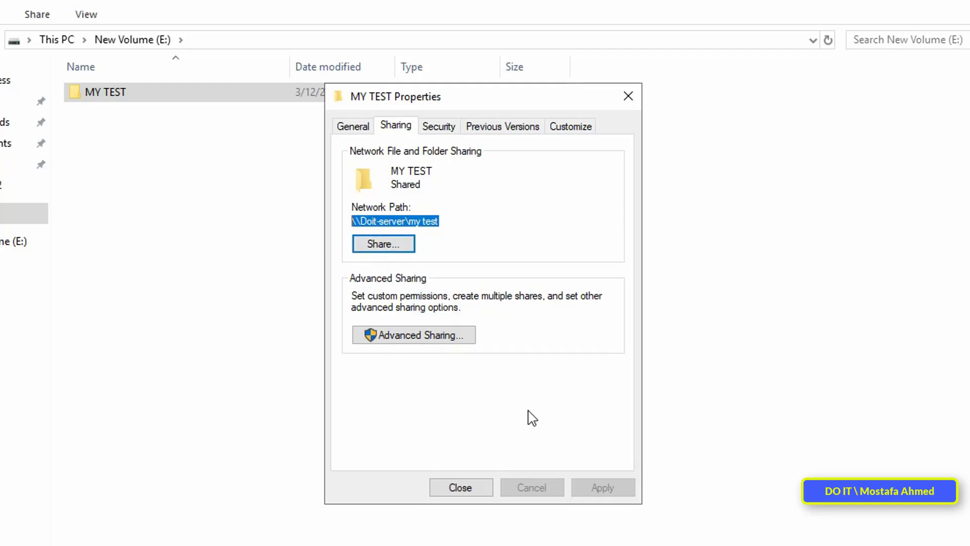
{"action": "left_click", "coordinate": [460, 487]}
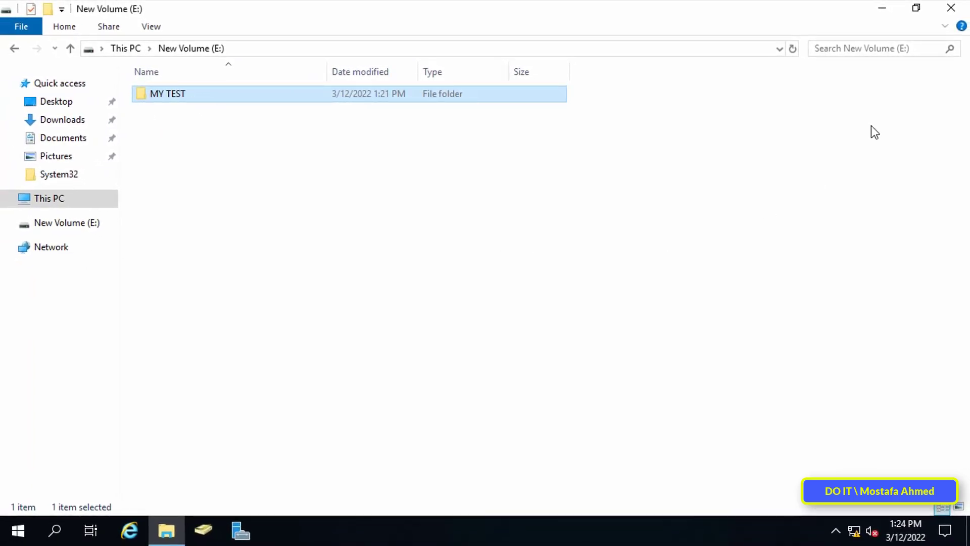
{"action": "mouse_move", "coordinate": [951, 8]}
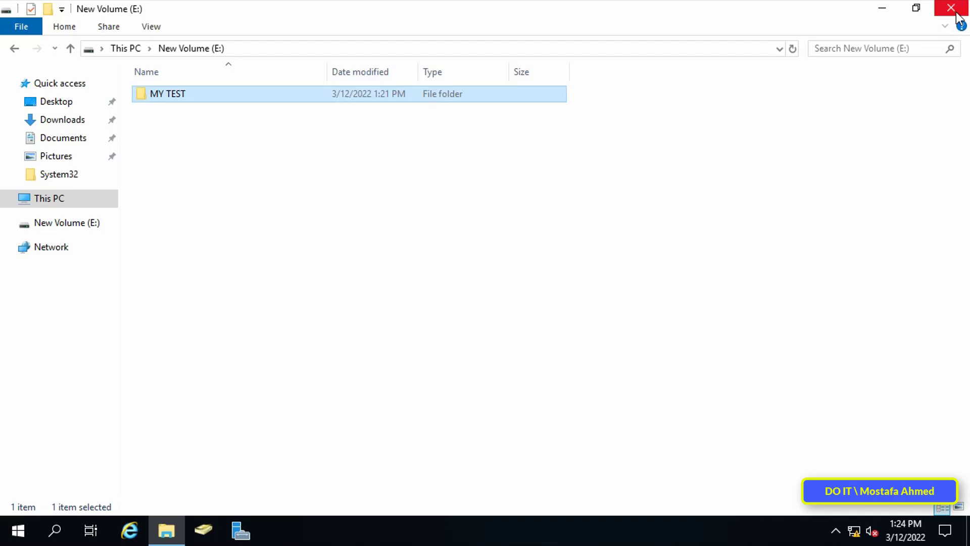
Close File Explorer and launch Group Policy Management from Server Manager's Tools menu
{"action": "left_click", "coordinate": [953, 9]}
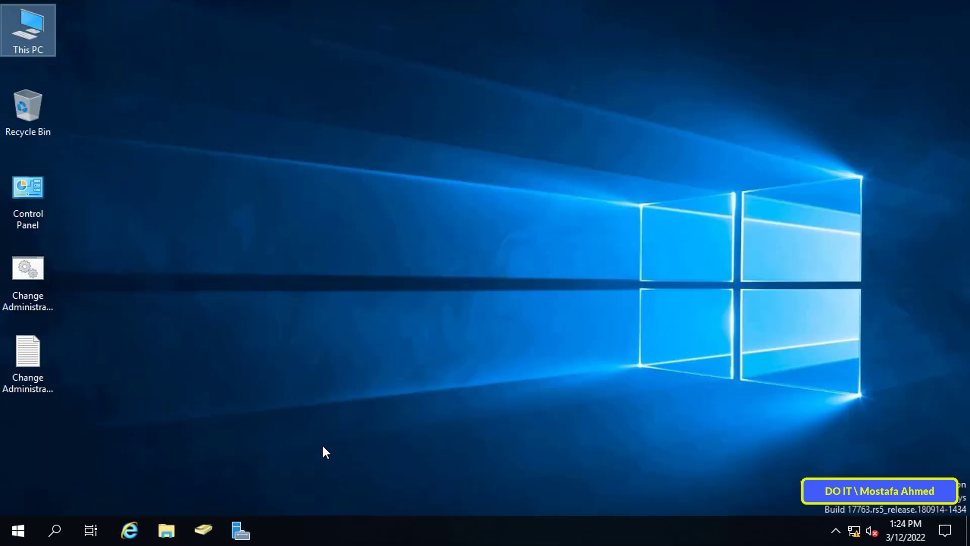
{"action": "mouse_move", "coordinate": [286, 506]}
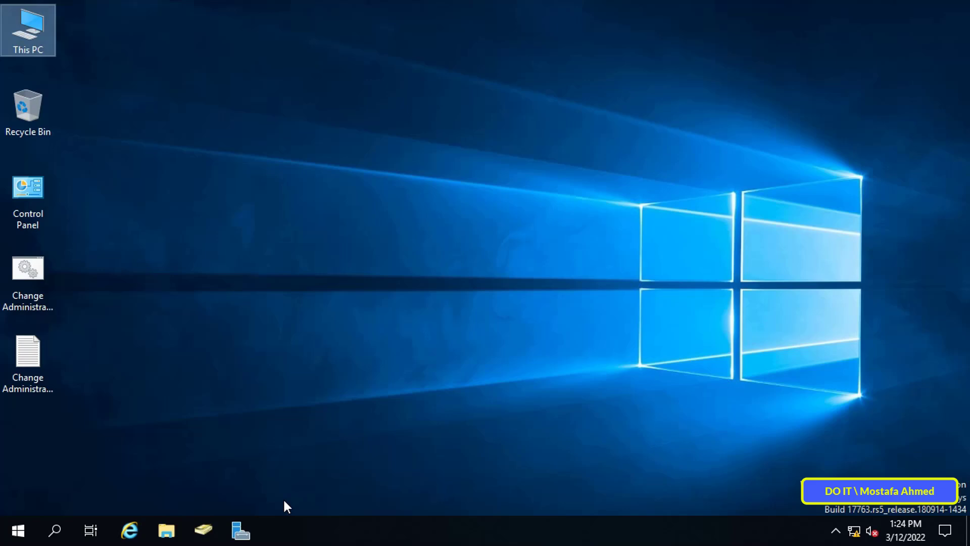
{"action": "left_click", "coordinate": [240, 532]}
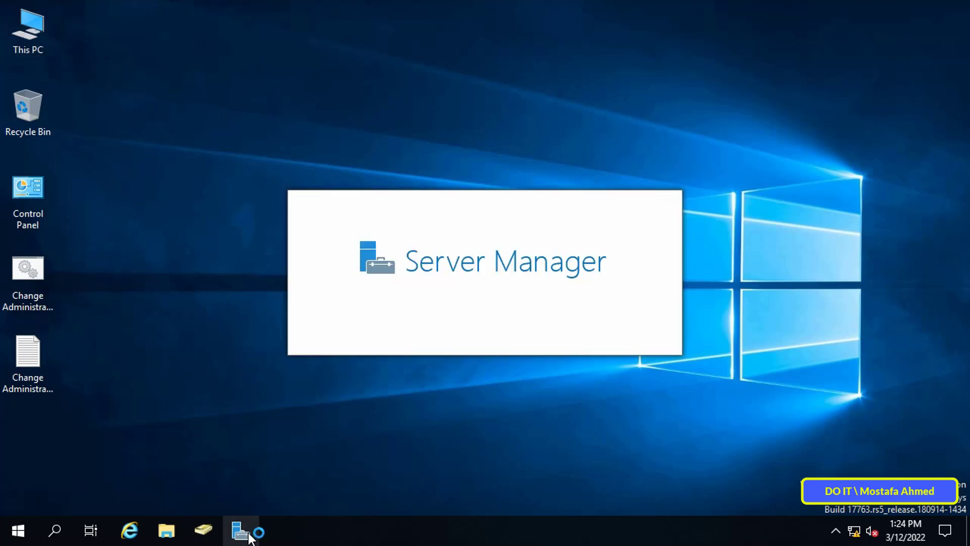
{"action": "left_click", "coordinate": [859, 41]}
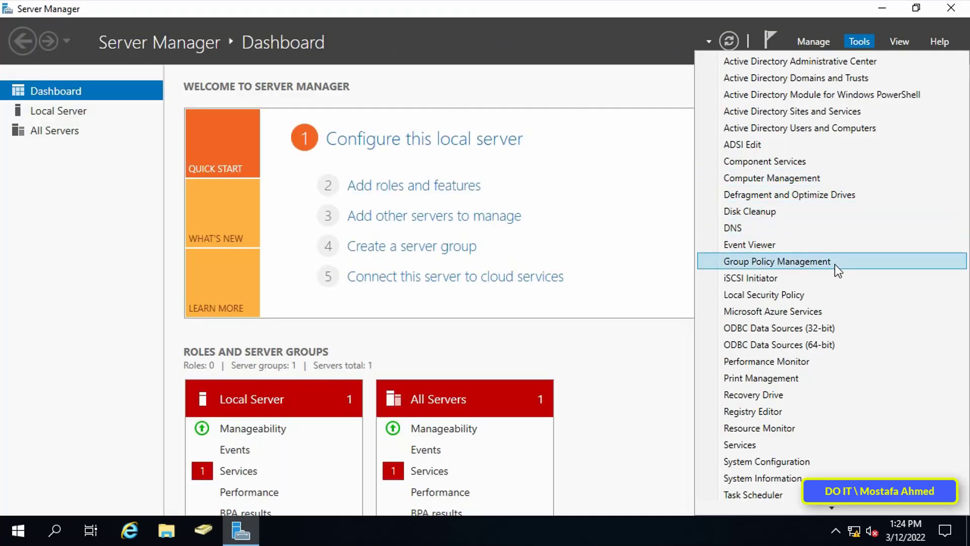
{"action": "left_click", "coordinate": [778, 261]}
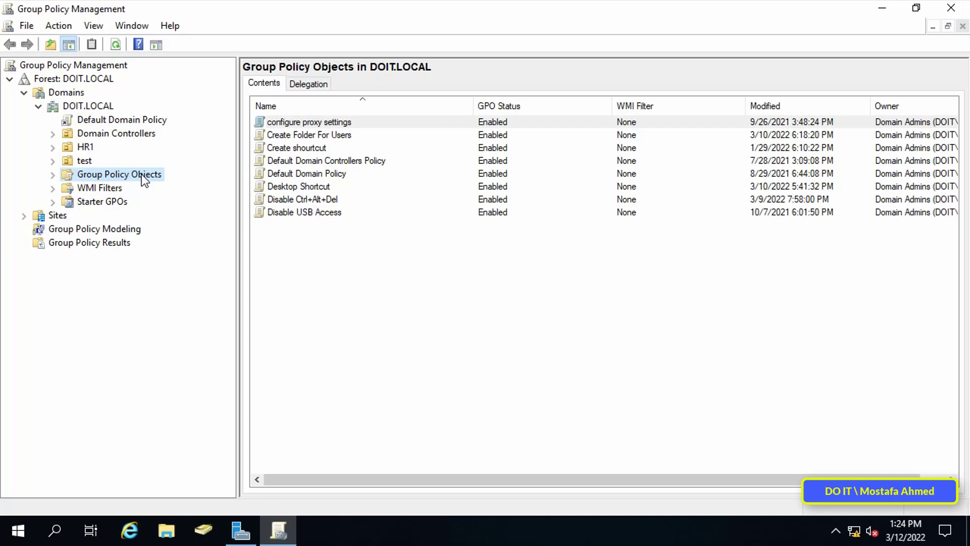
Create a new GPO named 'Map Network Driver for Test Group' under Group Policy Objects
{"action": "right_click", "coordinate": [120, 174]}
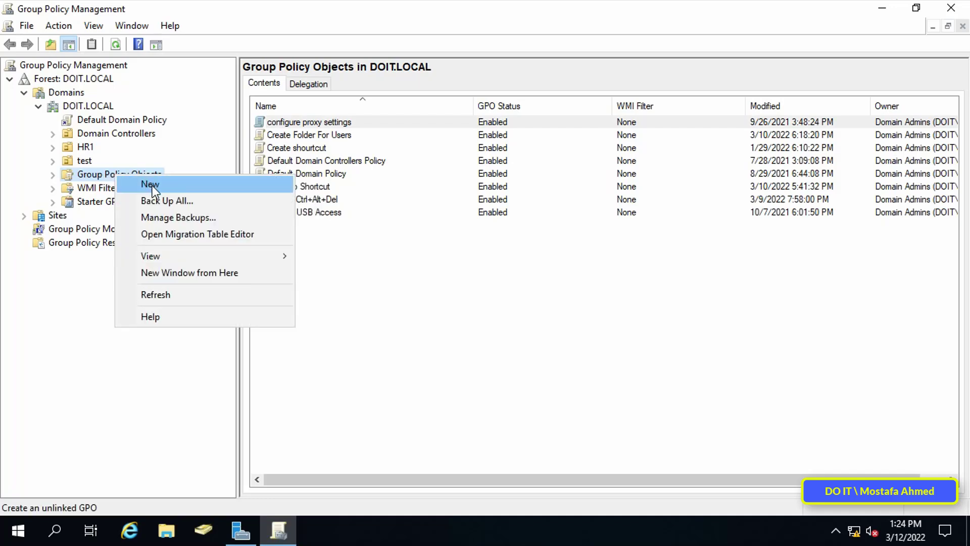
{"action": "left_click", "coordinate": [149, 185]}
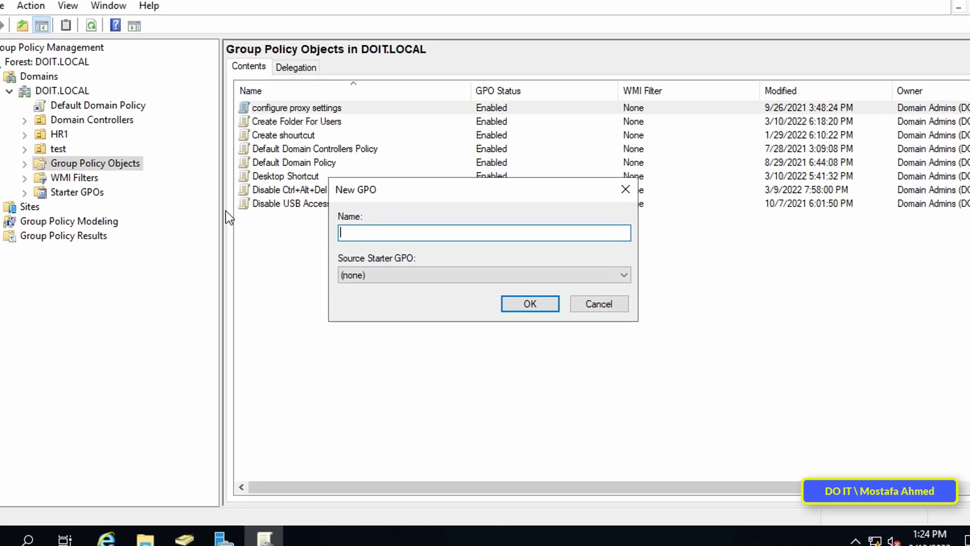
{"action": "type", "text": "Map N"}
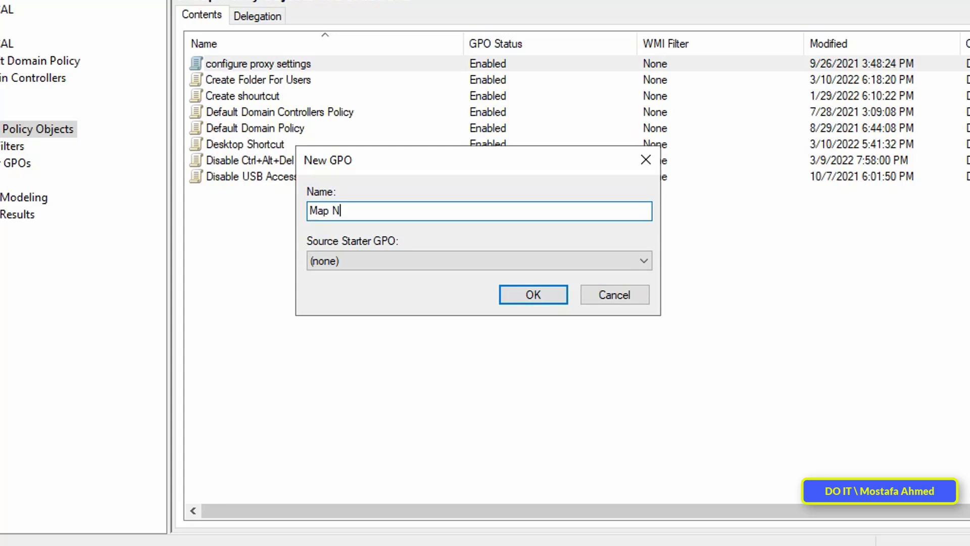
{"action": "type", "text": "etwork Driver"}
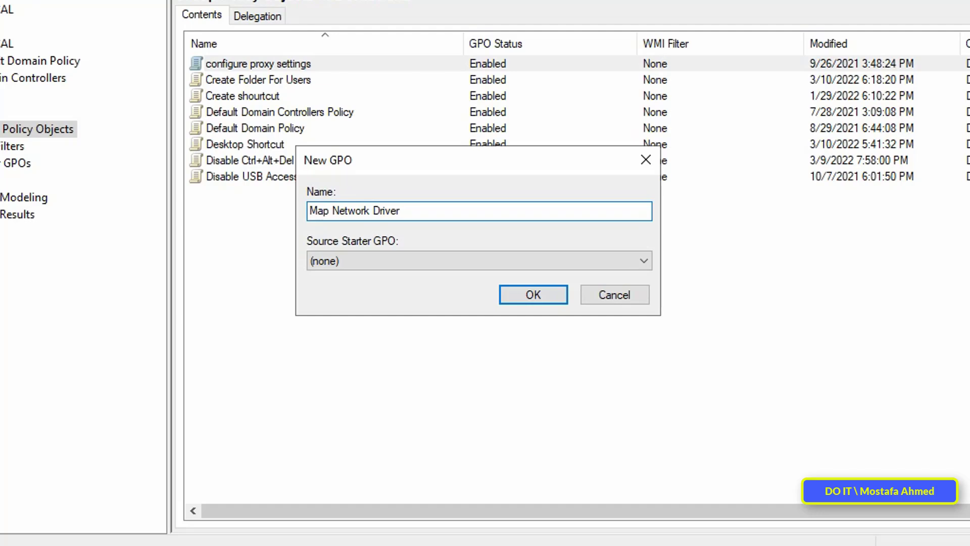
{"action": "left_click", "coordinate": [532, 294]}
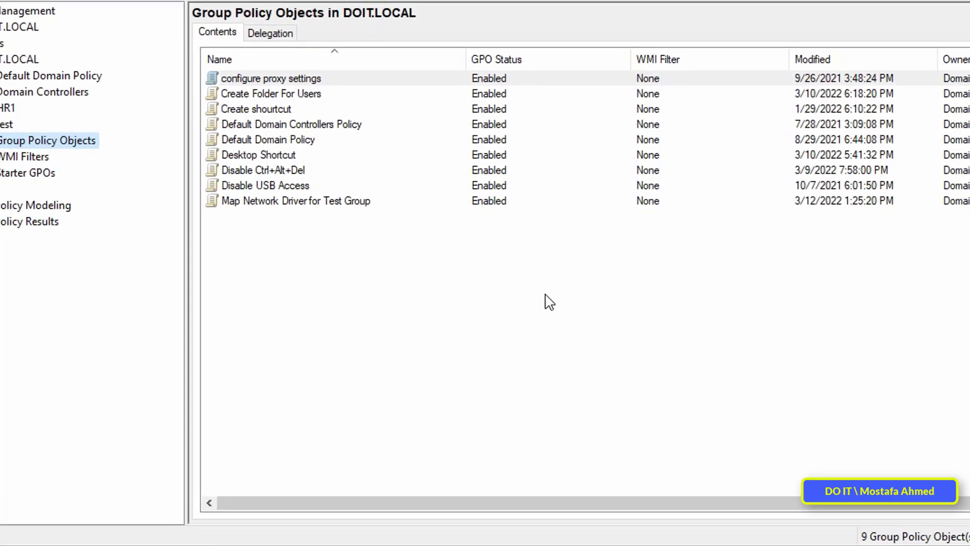
{"action": "left_click", "coordinate": [330, 224]}
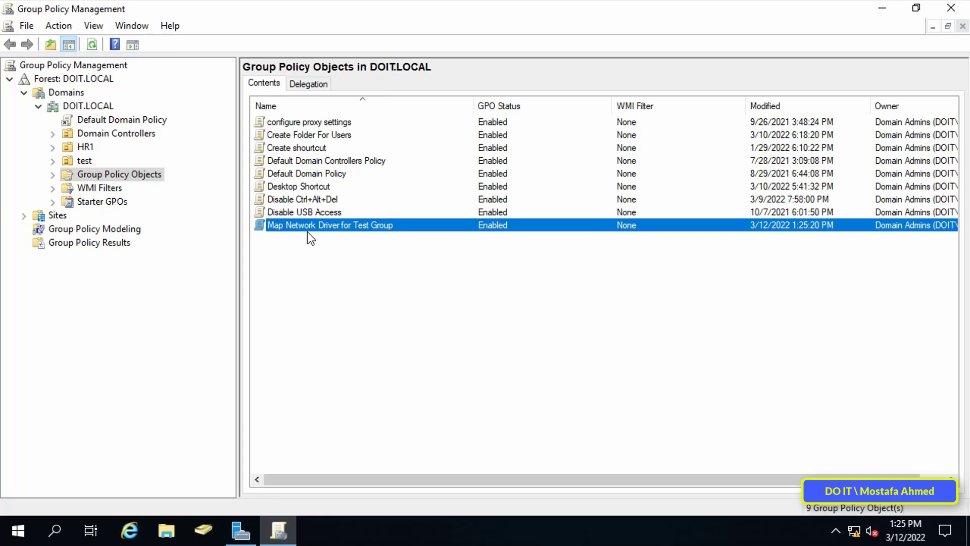
{"action": "right_click", "coordinate": [330, 224]}
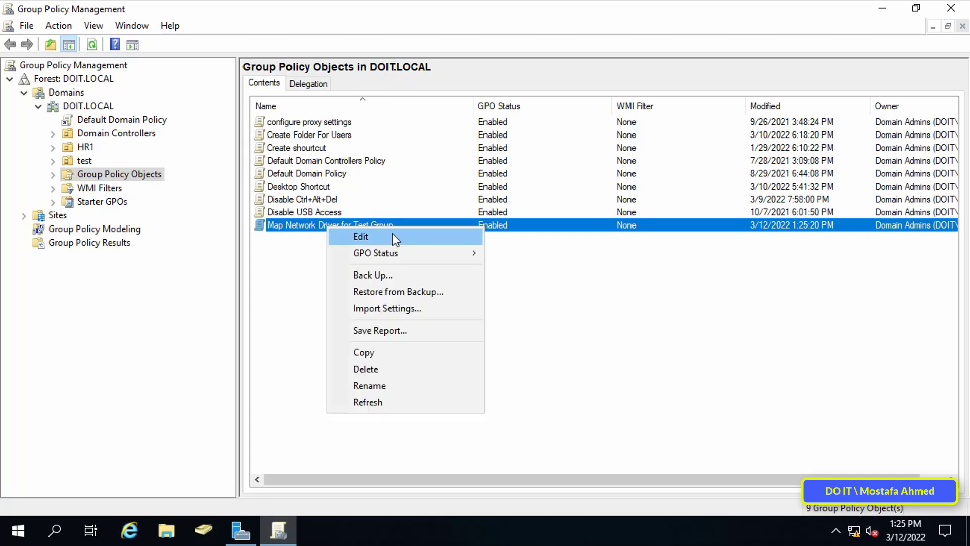
Edit the GPO and expand User Configuration > Preferences > Windows Settings to reach Drive Maps
{"action": "left_click", "coordinate": [361, 236]}
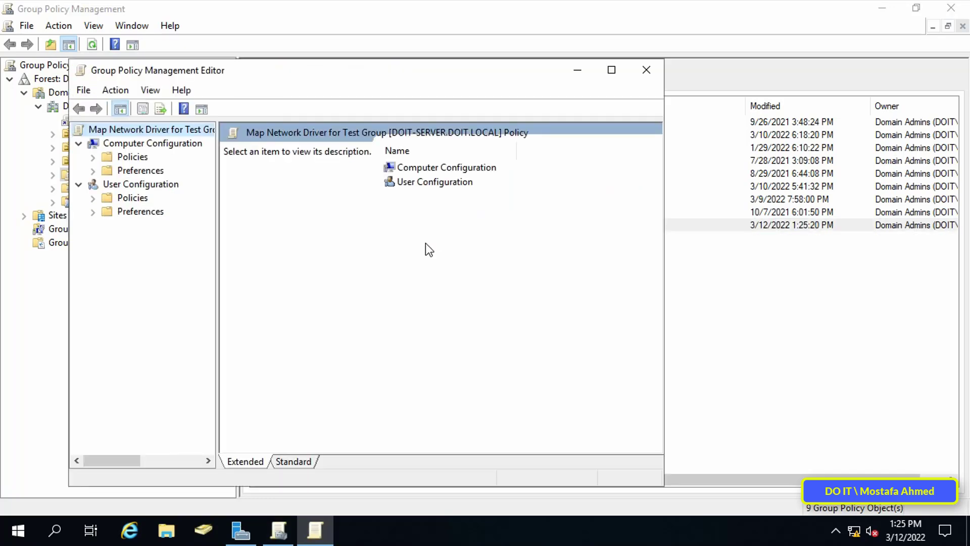
{"action": "left_click", "coordinate": [611, 70]}
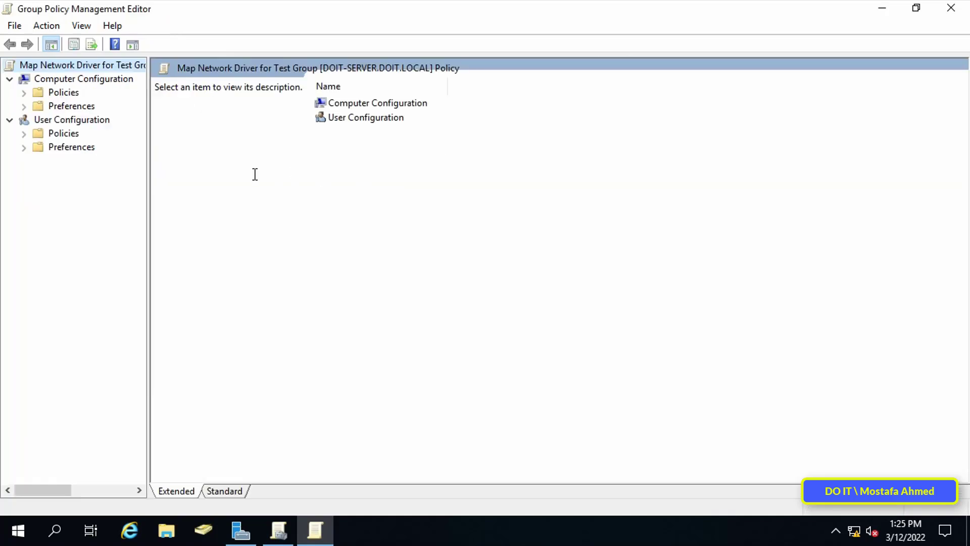
{"action": "mouse_move", "coordinate": [213, 171]}
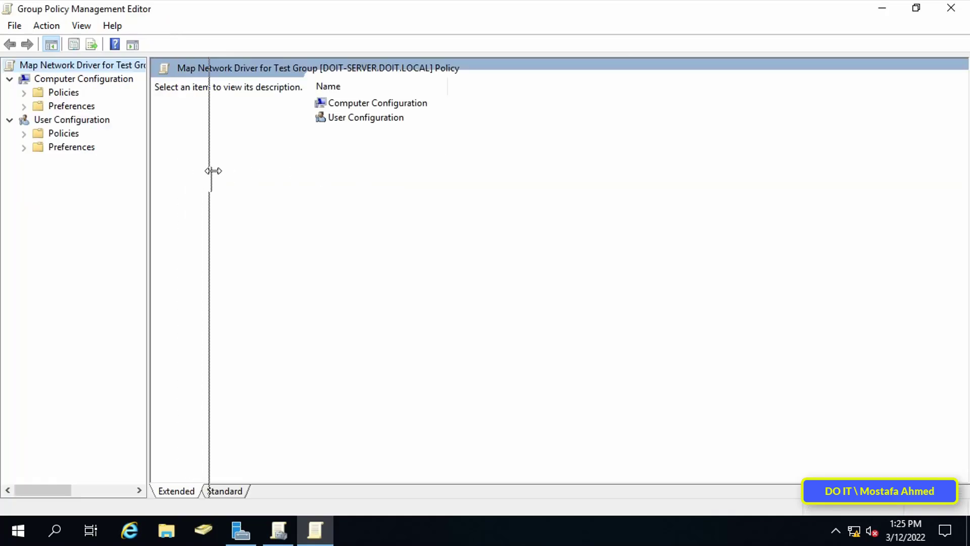
{"action": "left_click", "coordinate": [72, 119]}
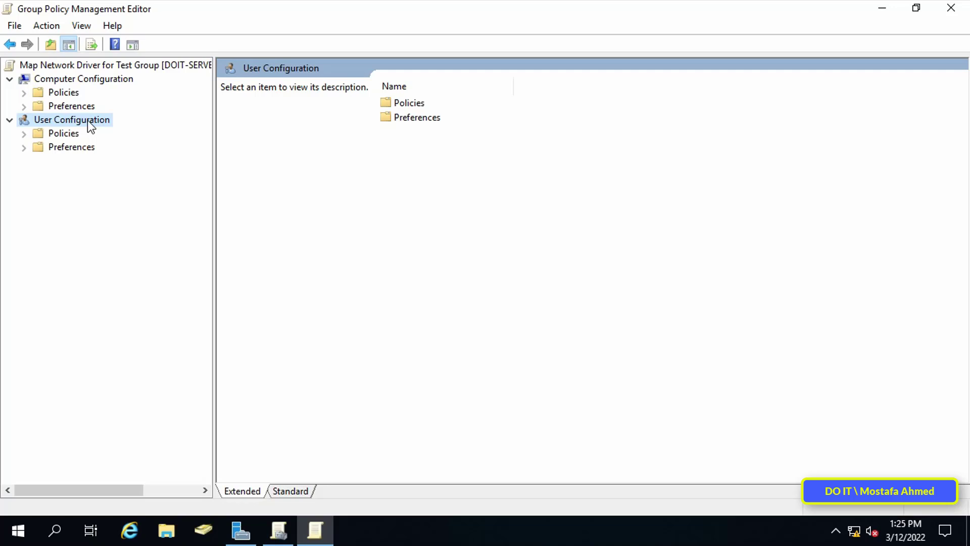
{"action": "mouse_move", "coordinate": [22, 157]}
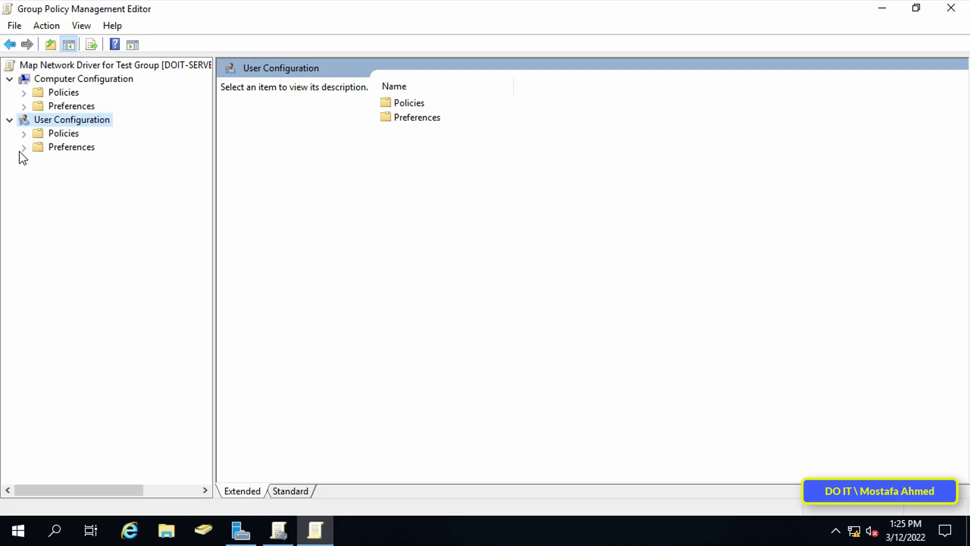
{"action": "left_click", "coordinate": [24, 147]}
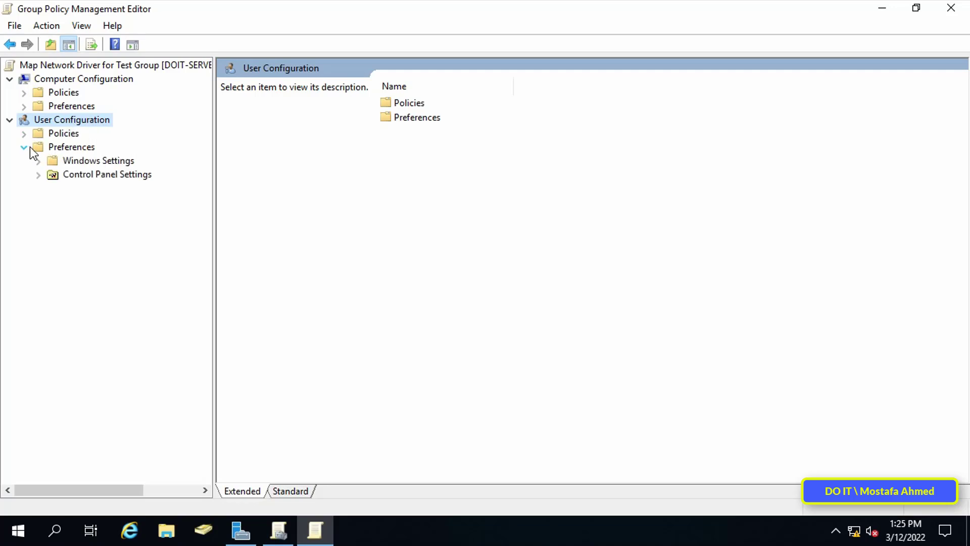
{"action": "left_click", "coordinate": [98, 160]}
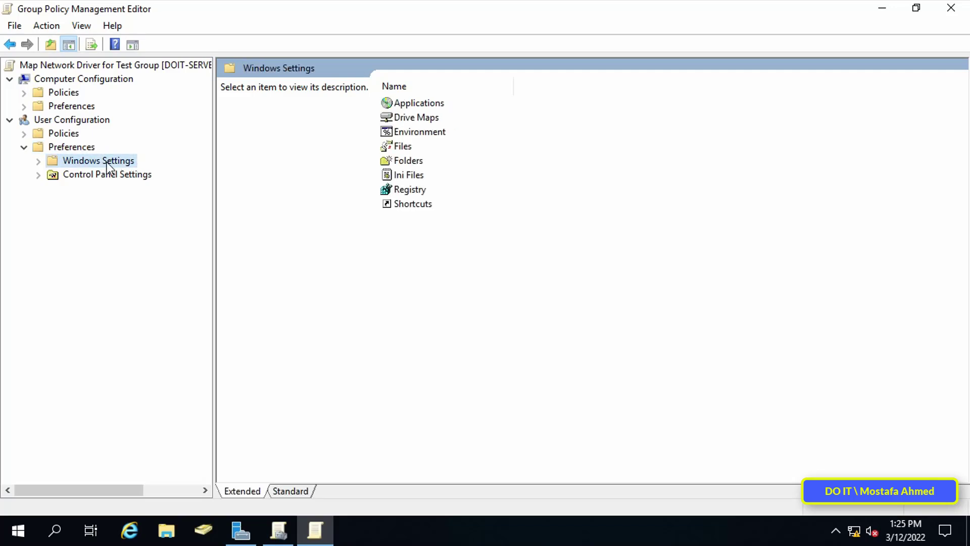
{"action": "mouse_move", "coordinate": [34, 174]}
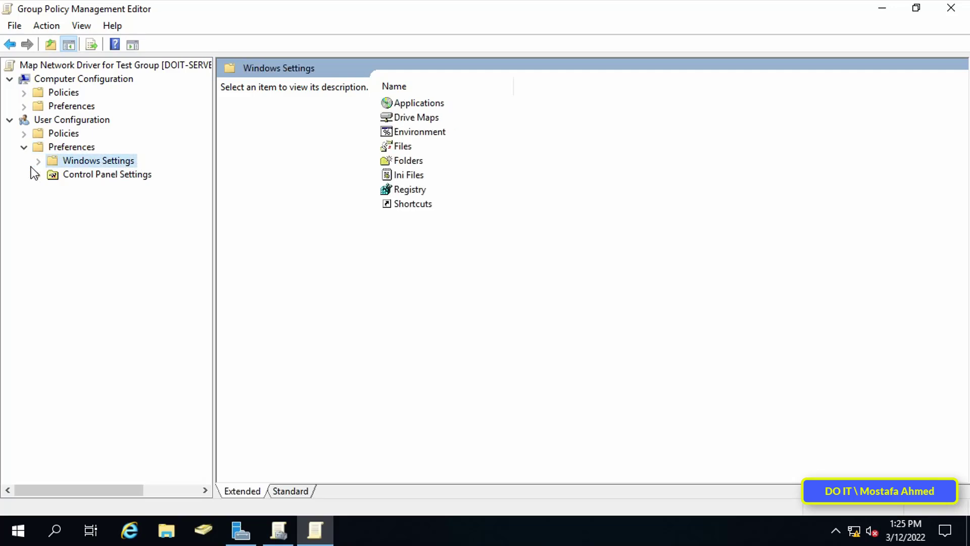
{"action": "left_click", "coordinate": [39, 161]}
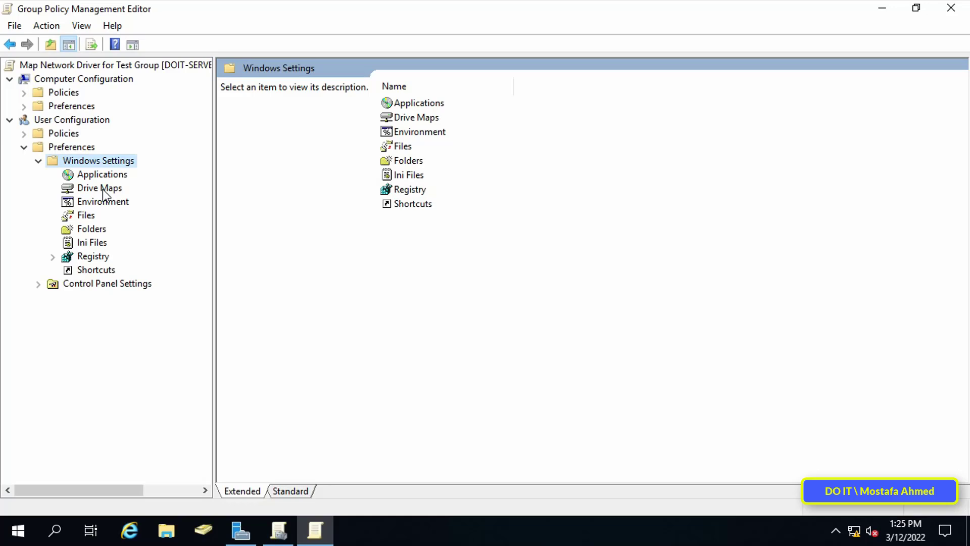
{"action": "right_click", "coordinate": [101, 188]}
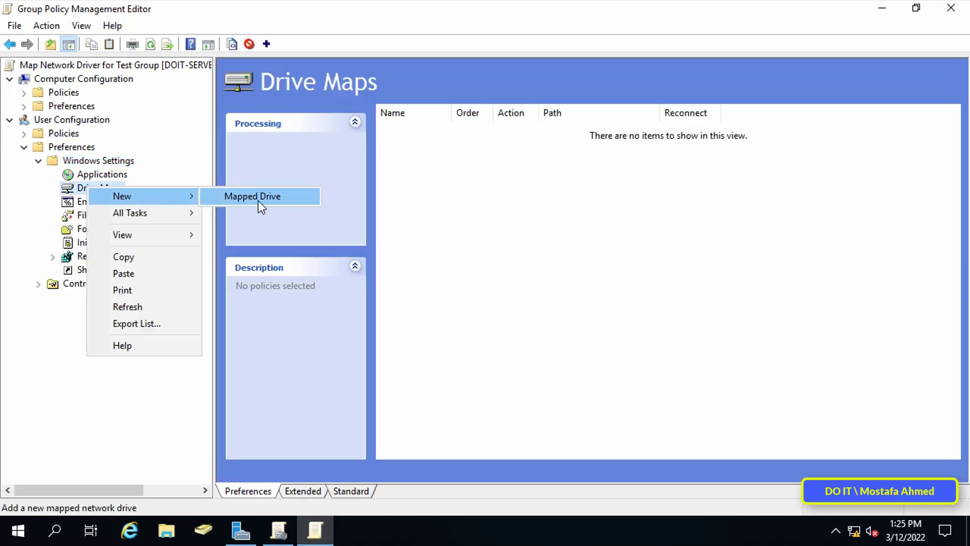
{"action": "mouse_move", "coordinate": [302, 205]}
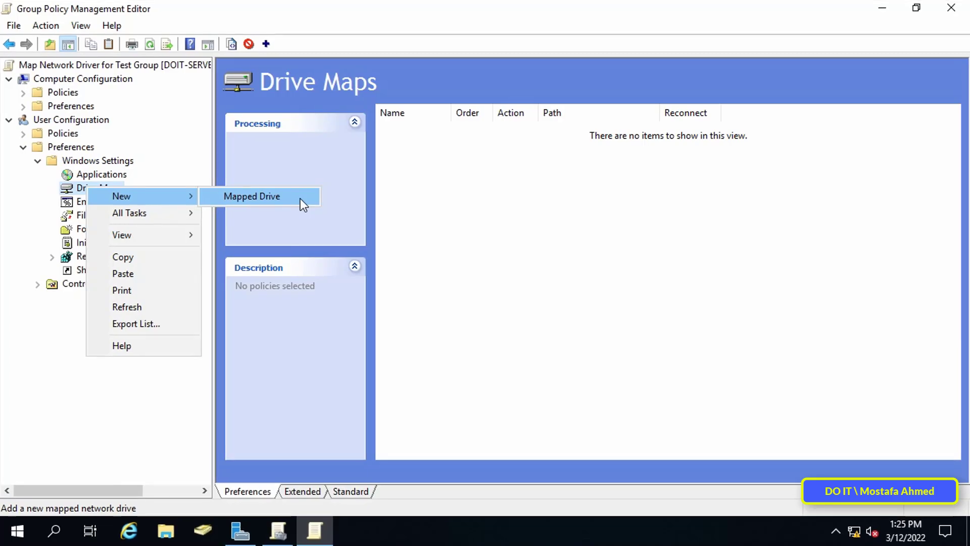
Start a new mapped drive entry in the policy, then bring File Explorer to the front
{"action": "left_click", "coordinate": [251, 196]}
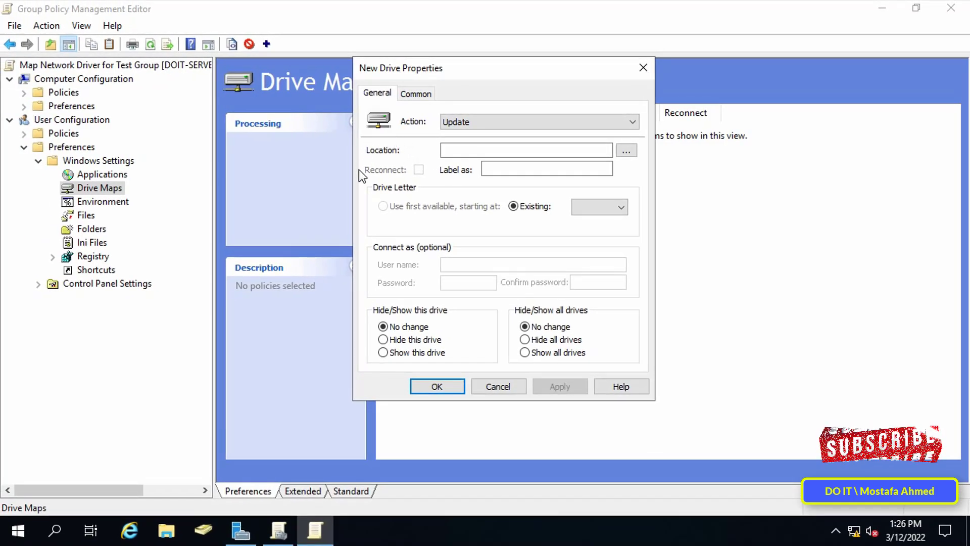
{"action": "left_click", "coordinate": [166, 530]}
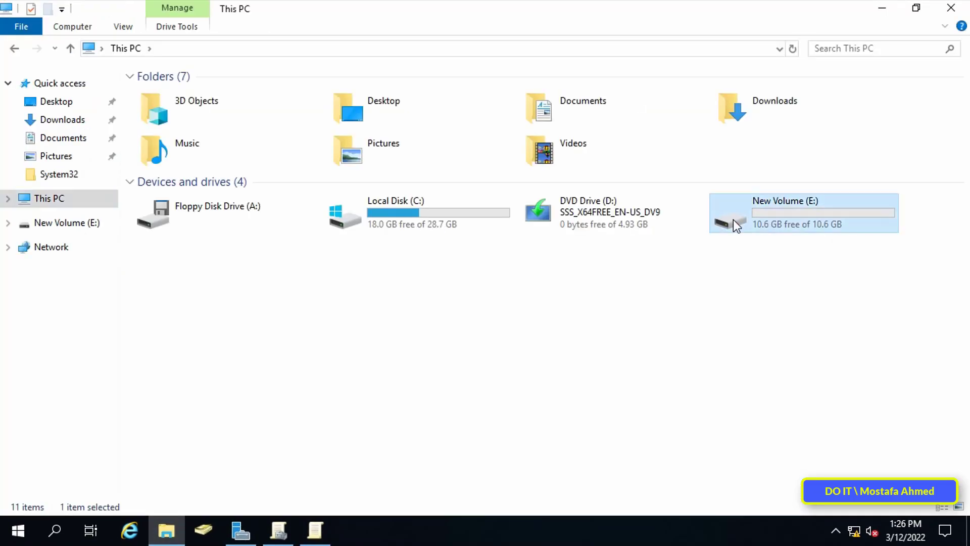
Copy the MY TEST folder's network path \\Doit-server\my test from its sharing properties
{"action": "right_click", "coordinate": [167, 93]}
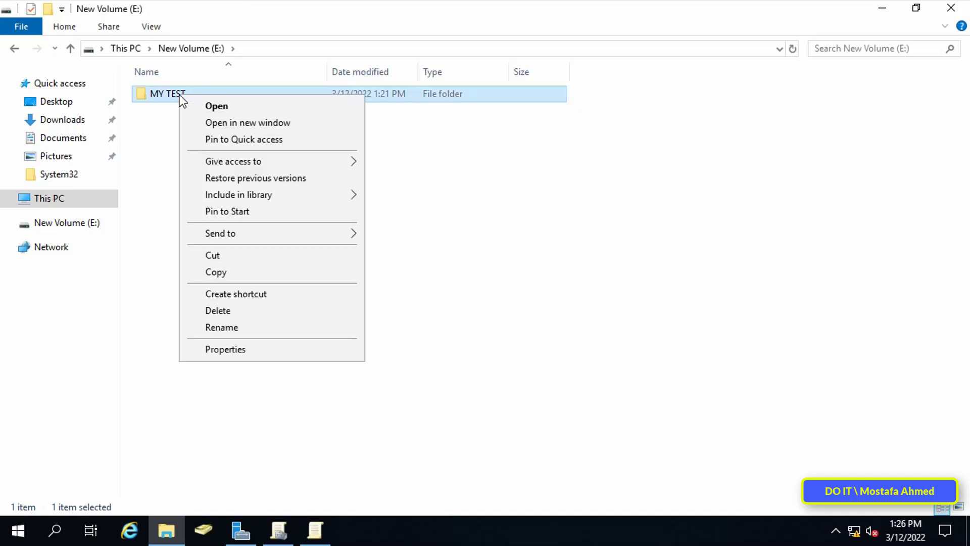
{"action": "left_click", "coordinate": [226, 349]}
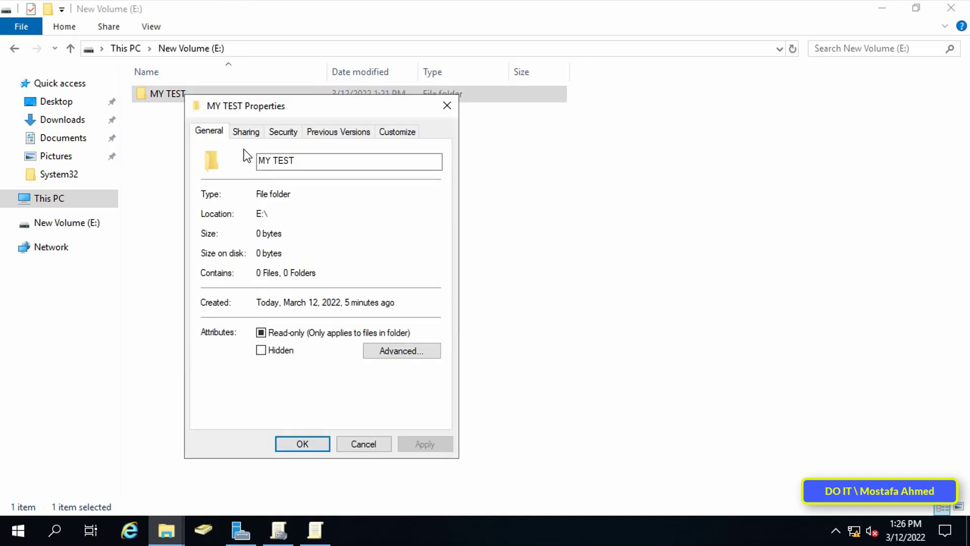
{"action": "left_click", "coordinate": [246, 131]}
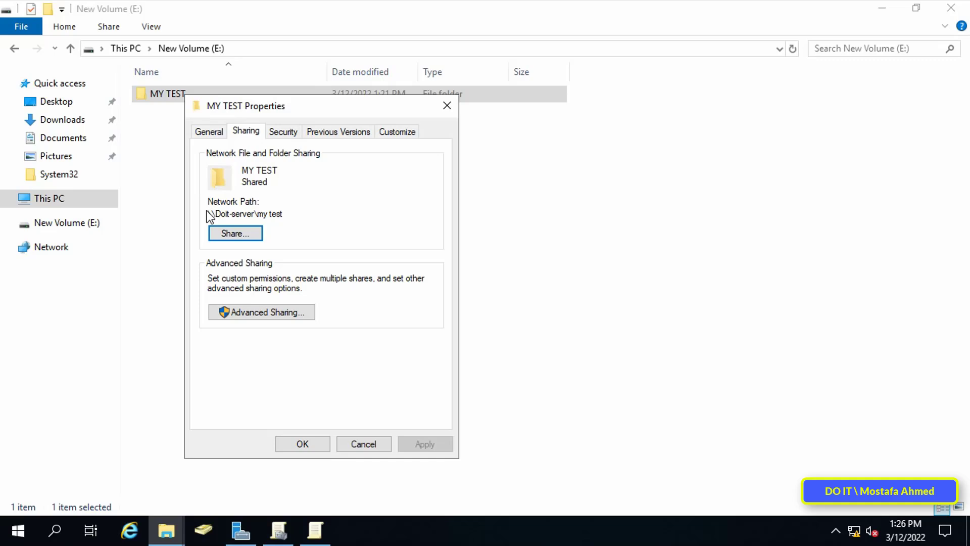
{"action": "right_click", "coordinate": [246, 213]}
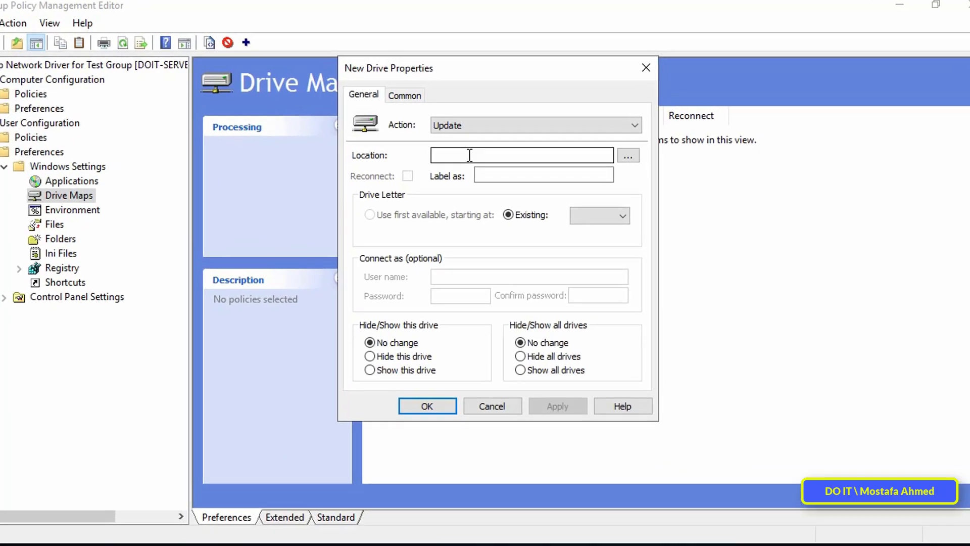
Map \\Doit-server\my test as drive Z labeled TEST DRIVER, with reconnect enabled, and save
{"action": "right_click", "coordinate": [471, 155]}
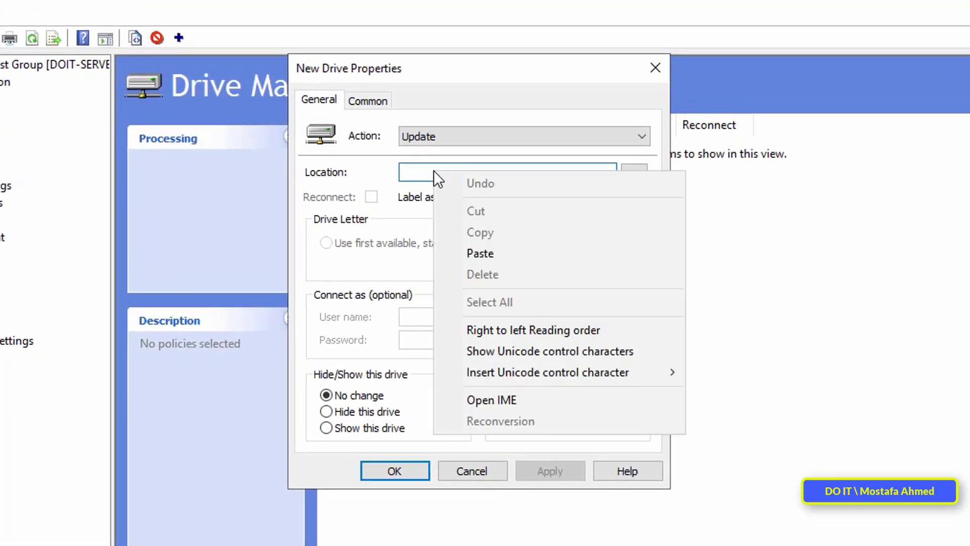
{"action": "left_click", "coordinate": [480, 253]}
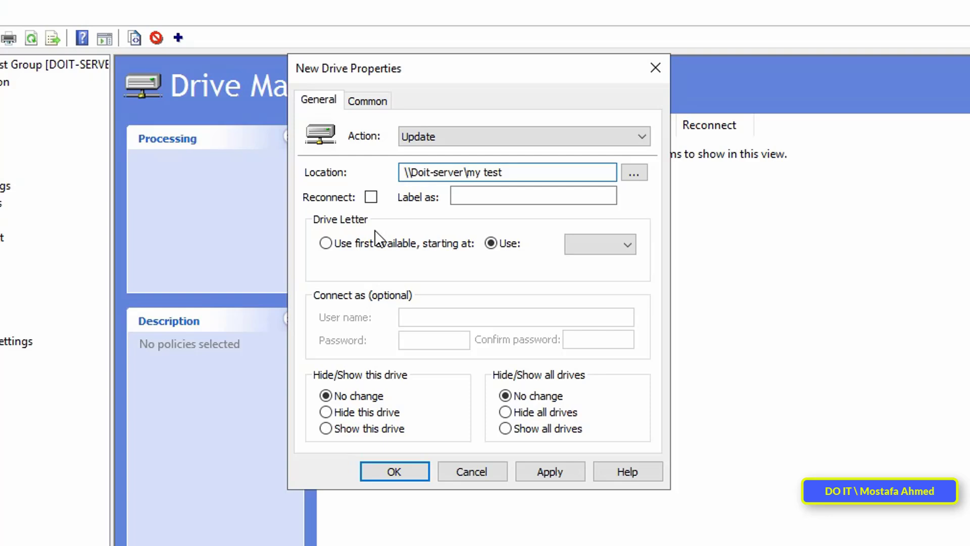
{"action": "left_click", "coordinate": [372, 197]}
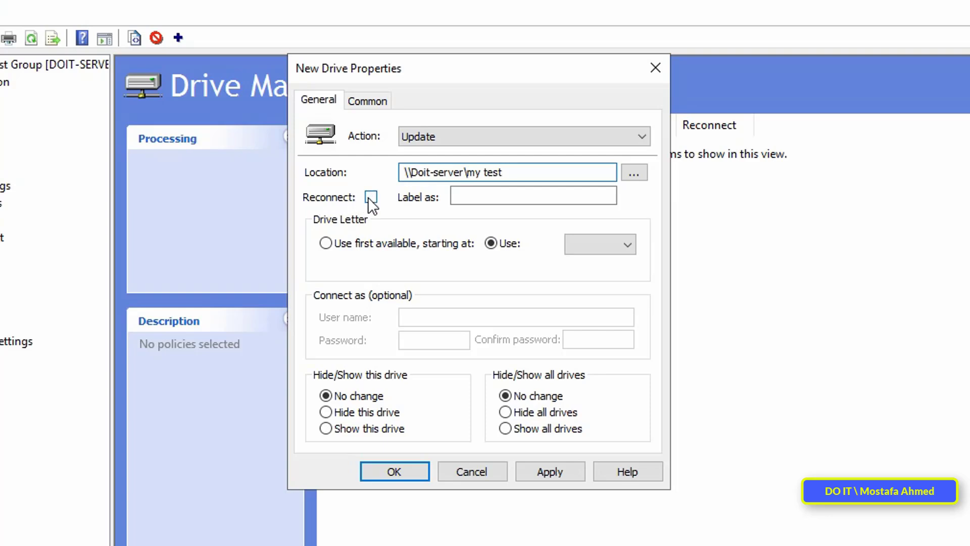
{"action": "left_click", "coordinate": [371, 197]}
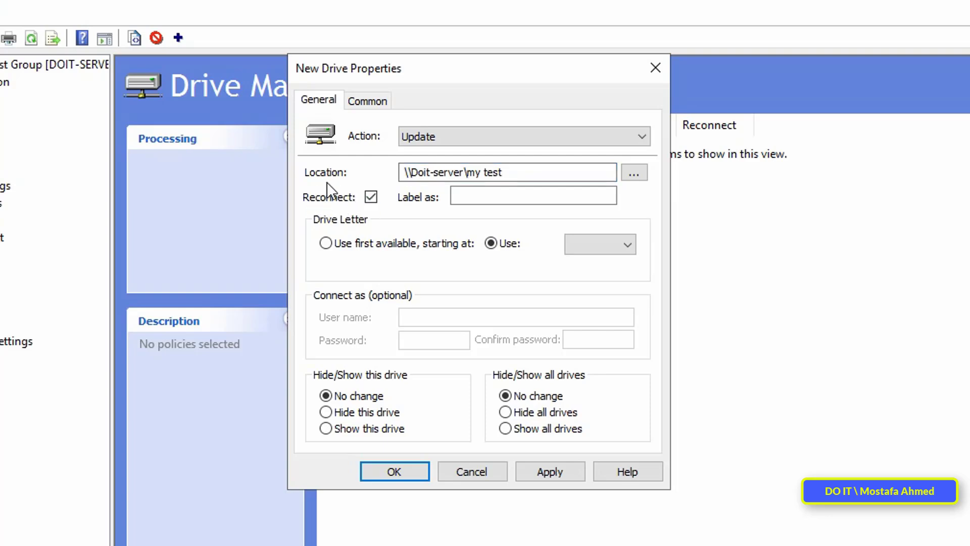
{"action": "left_click", "coordinate": [533, 196]}
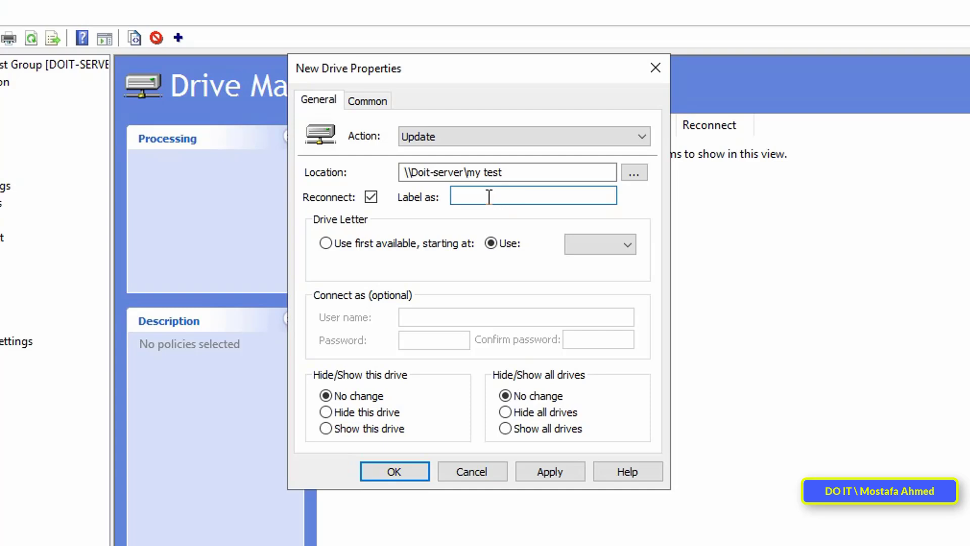
{"action": "type", "text": "TEST DRIV"}
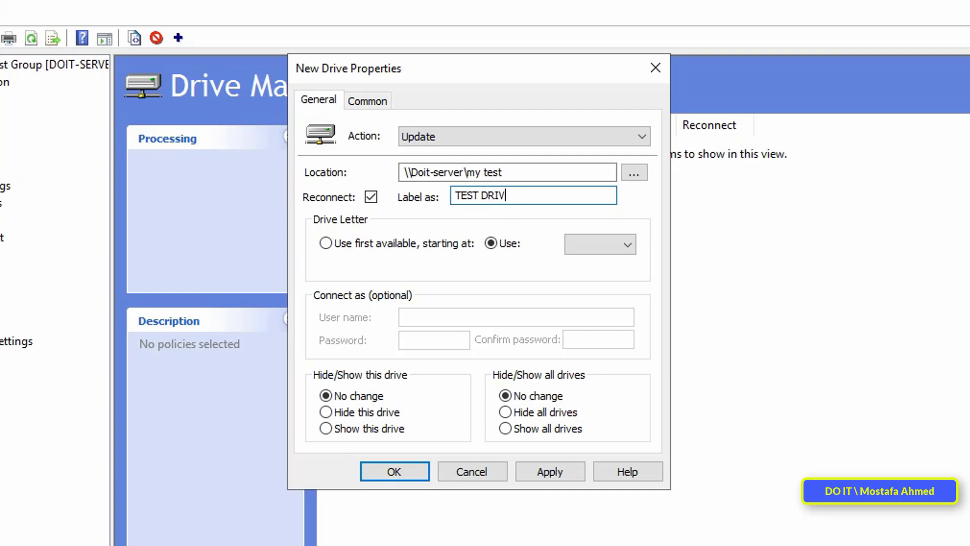
{"action": "type", "text": "ER"}
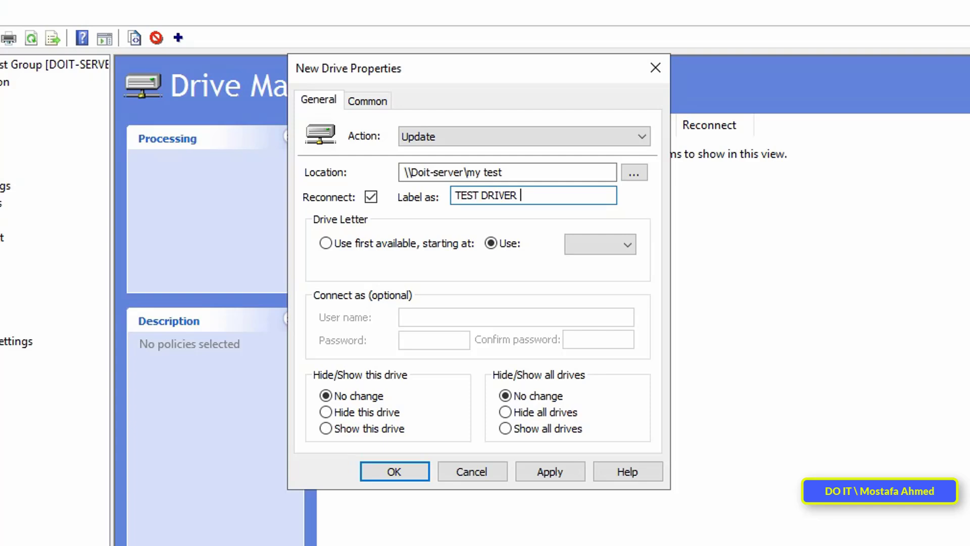
{"action": "mouse_move", "coordinate": [491, 163]}
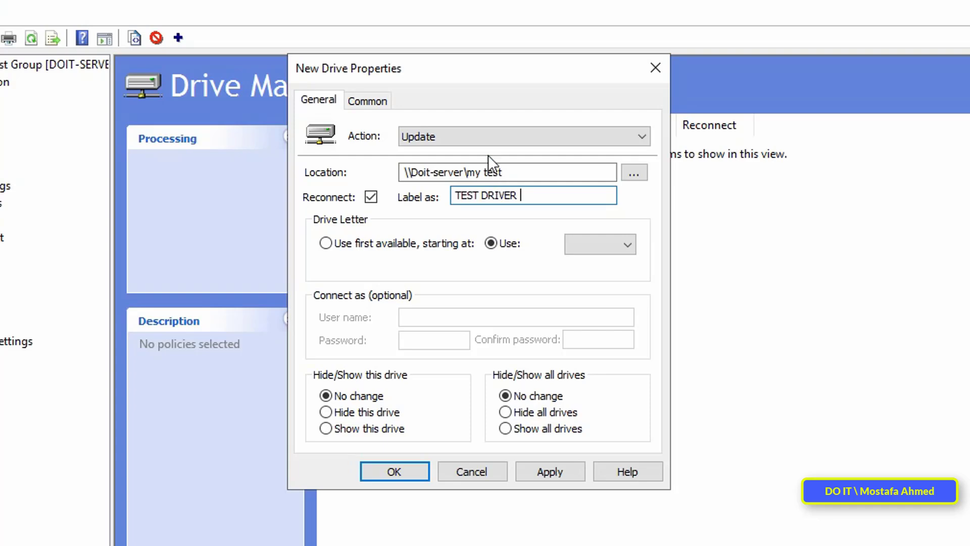
{"action": "mouse_move", "coordinate": [524, 285]}
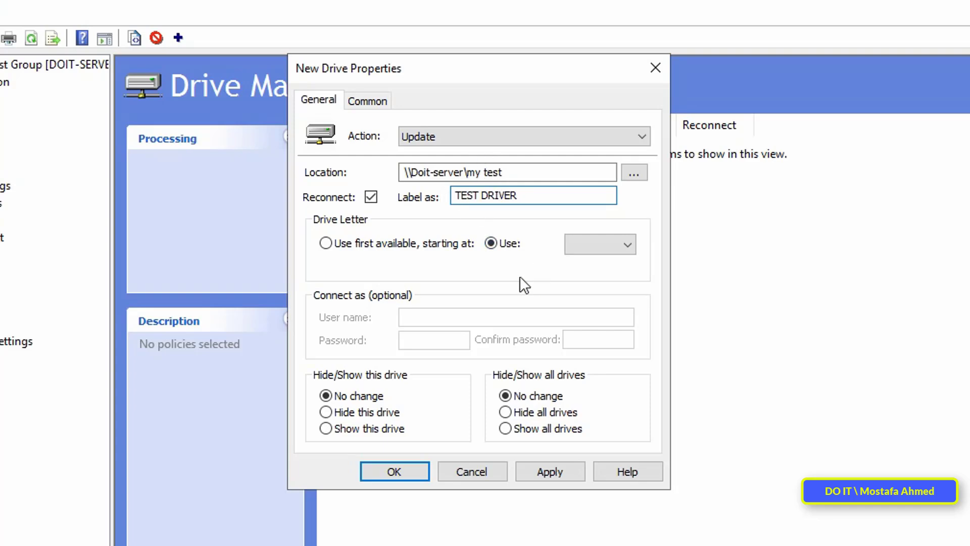
{"action": "mouse_move", "coordinate": [359, 226]}
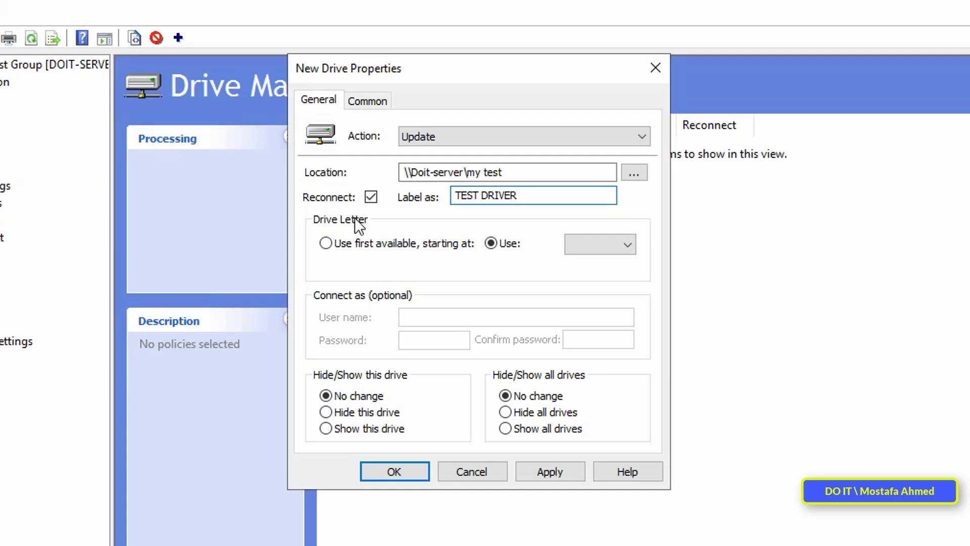
{"action": "left_click", "coordinate": [627, 243]}
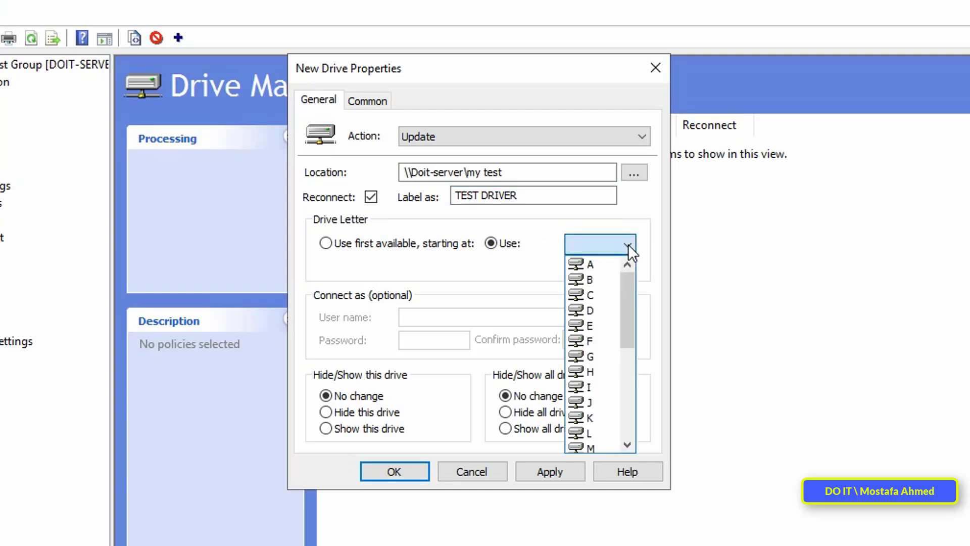
{"action": "scroll", "scroll_direction": "down", "scroll_amount": 3}
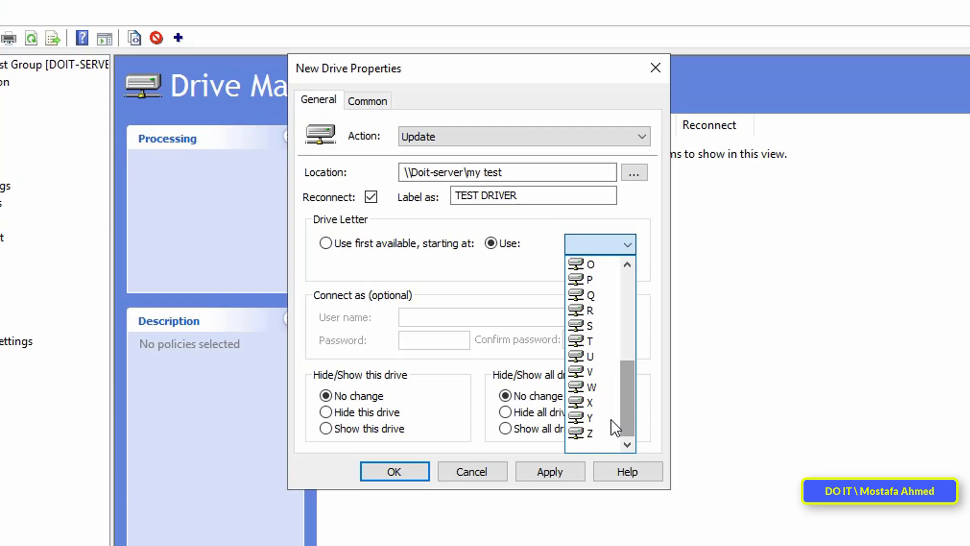
{"action": "left_click", "coordinate": [588, 431]}
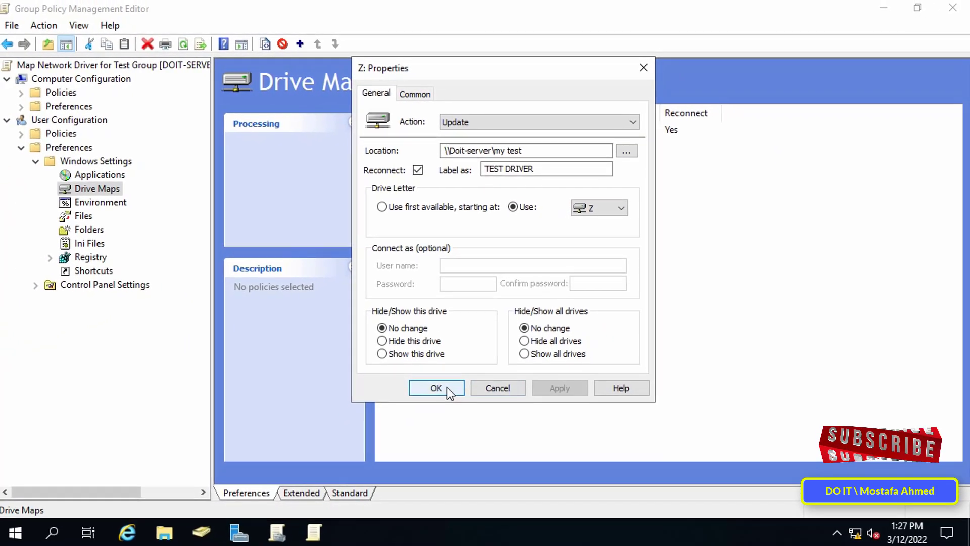
{"action": "left_click", "coordinate": [435, 388]}
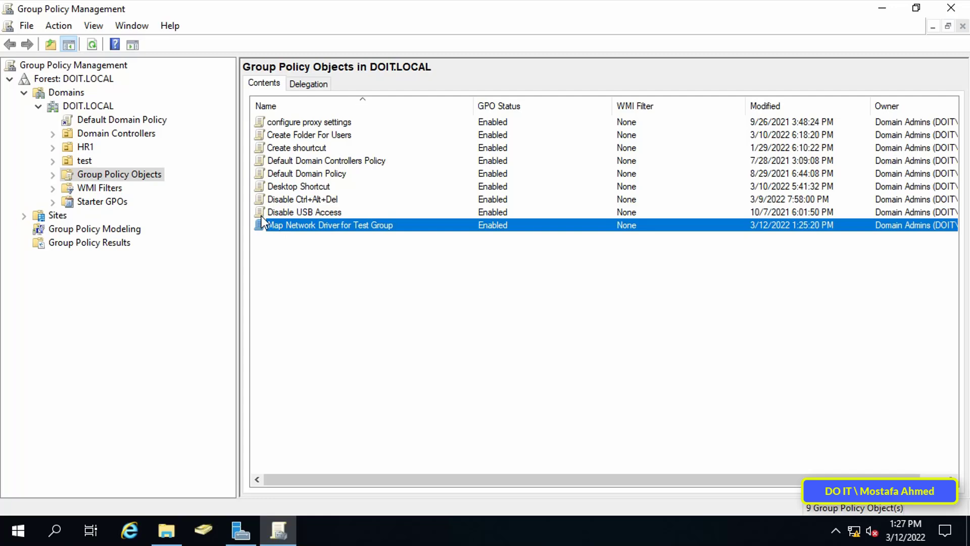
Choose the Map Network Driver for Test Group GPO to link to the test OU
{"action": "left_click", "coordinate": [84, 161]}
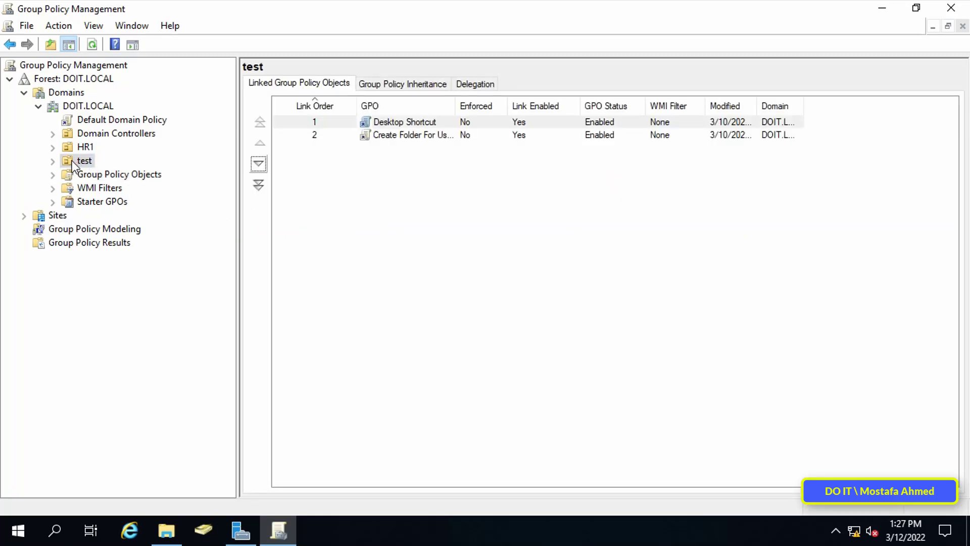
{"action": "mouse_move", "coordinate": [100, 160]}
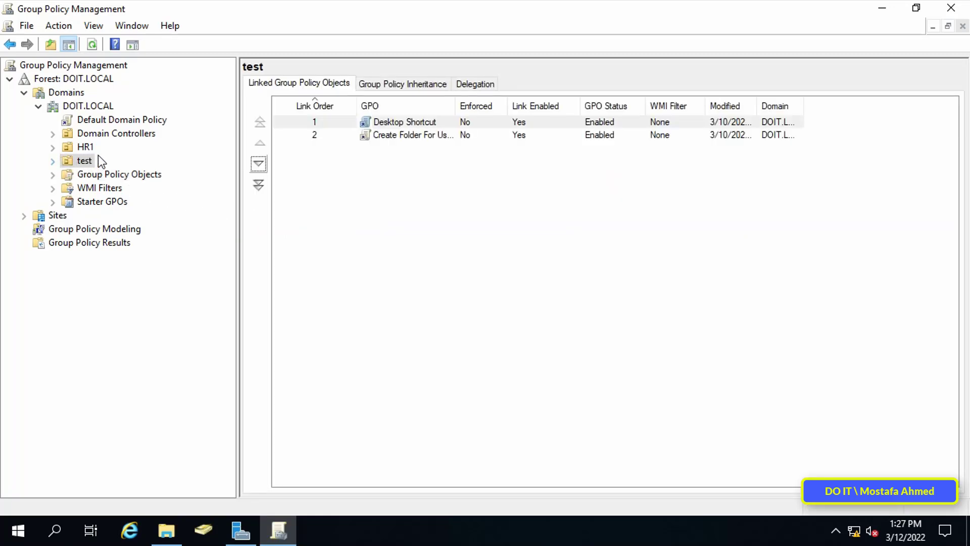
{"action": "left_click", "coordinate": [53, 160]}
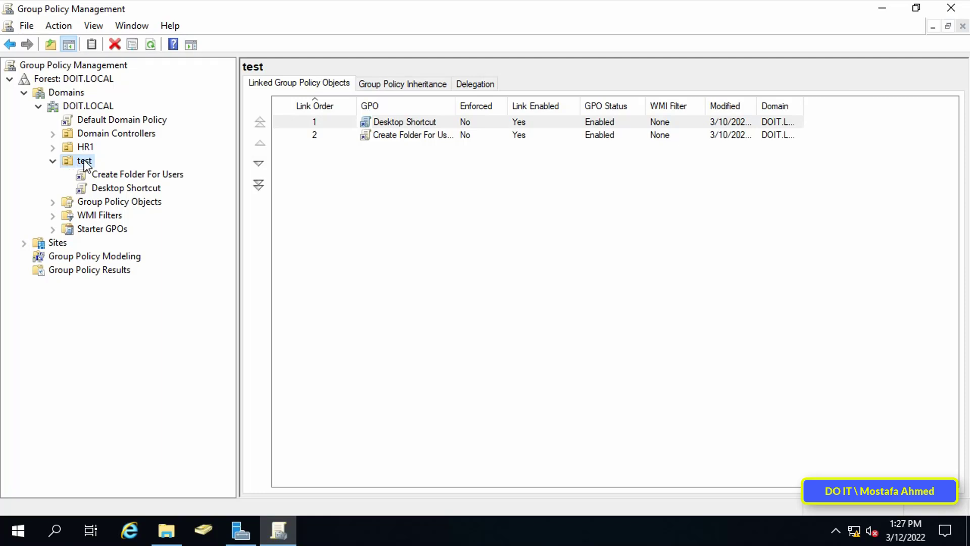
{"action": "right_click", "coordinate": [85, 160]}
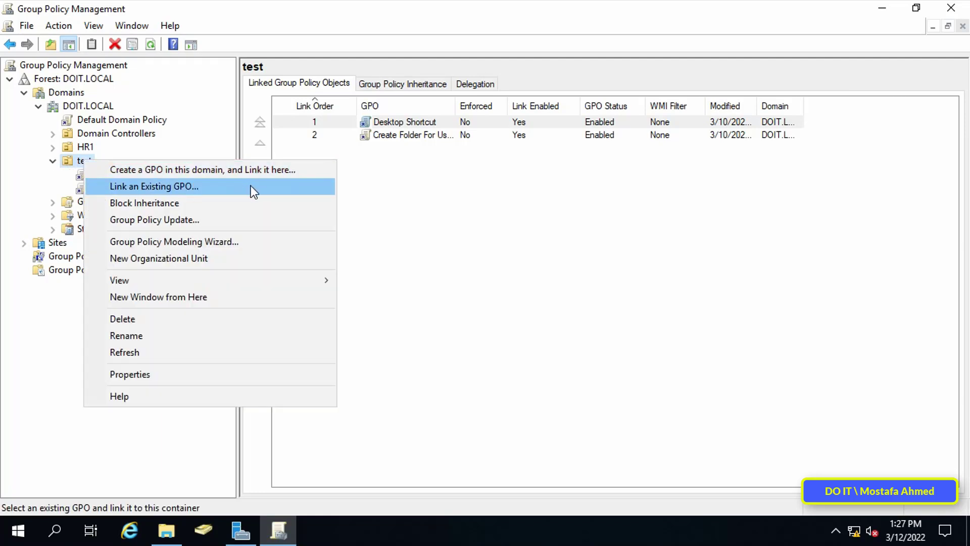
{"action": "left_click", "coordinate": [153, 185]}
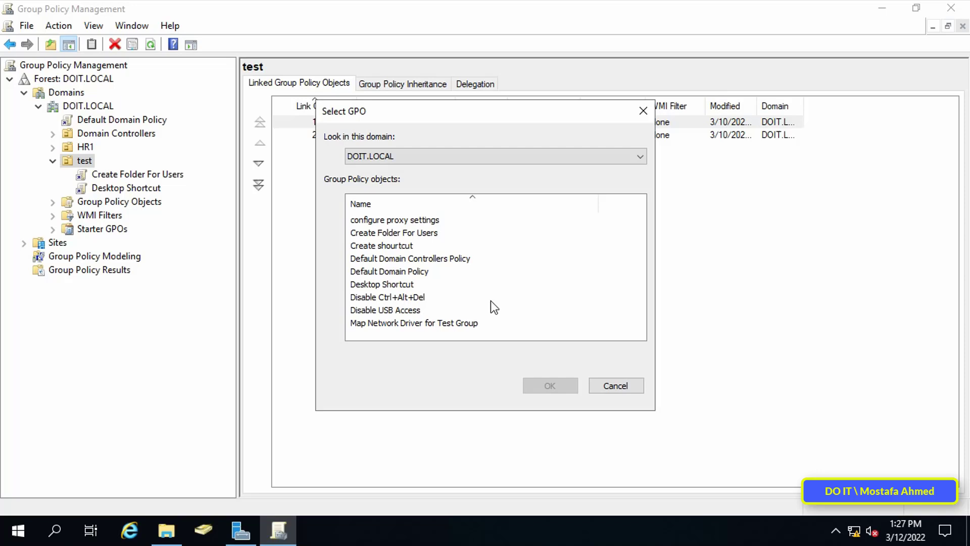
{"action": "mouse_move", "coordinate": [418, 296]}
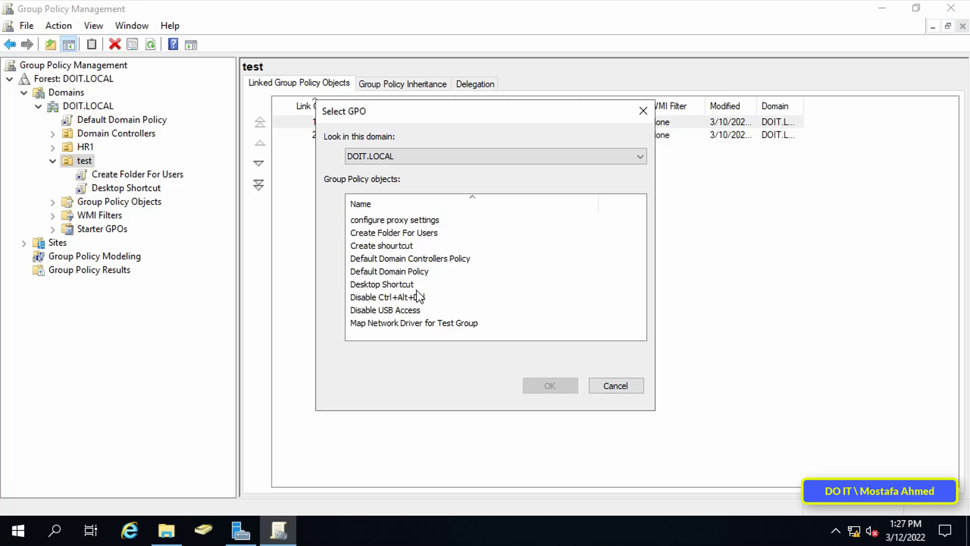
{"action": "left_click", "coordinate": [413, 322]}
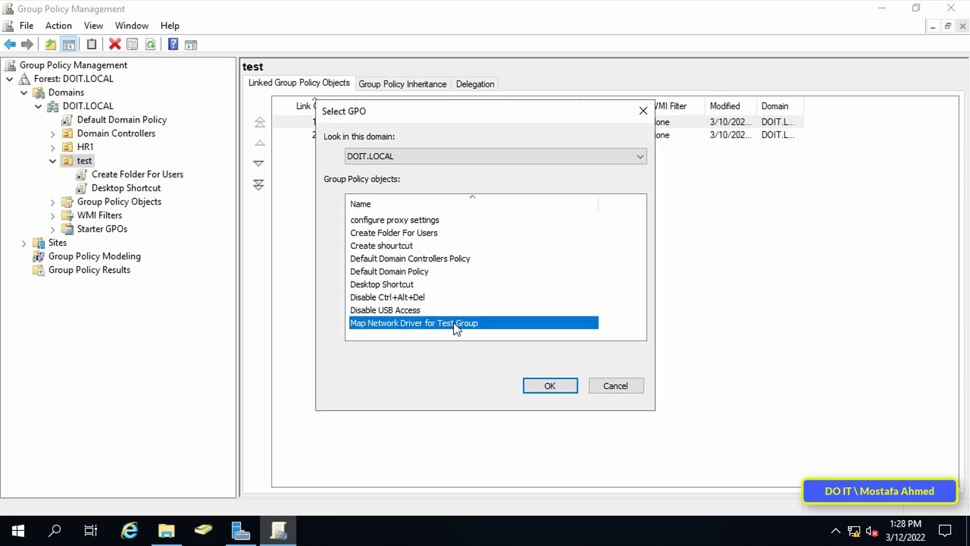
{"action": "mouse_move", "coordinate": [480, 336]}
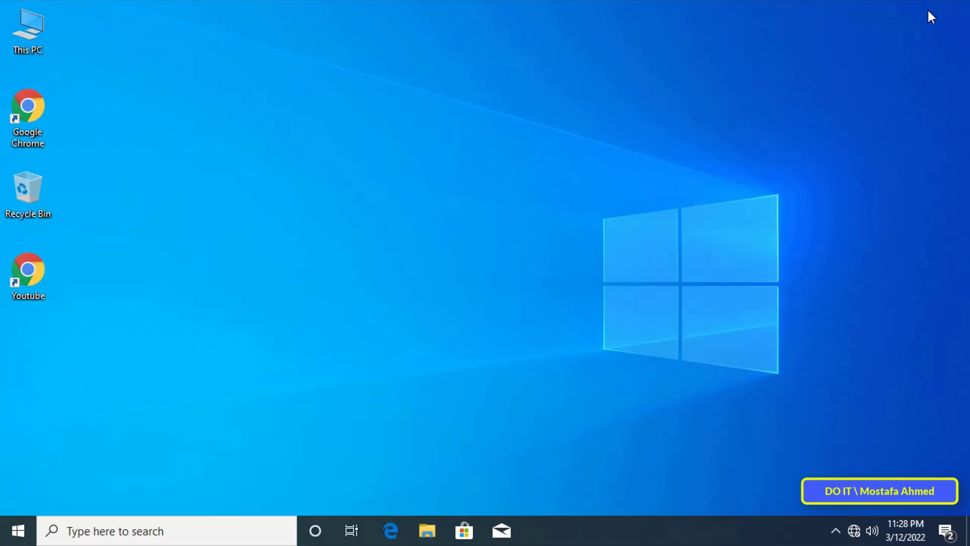
{"action": "mouse_move", "coordinate": [576, 319]}
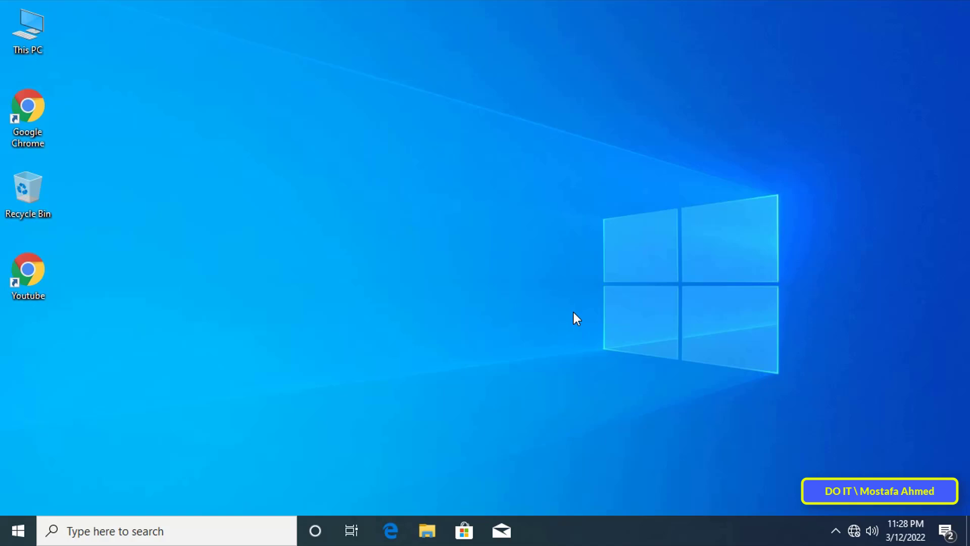
{"action": "mouse_move", "coordinate": [86, 58]}
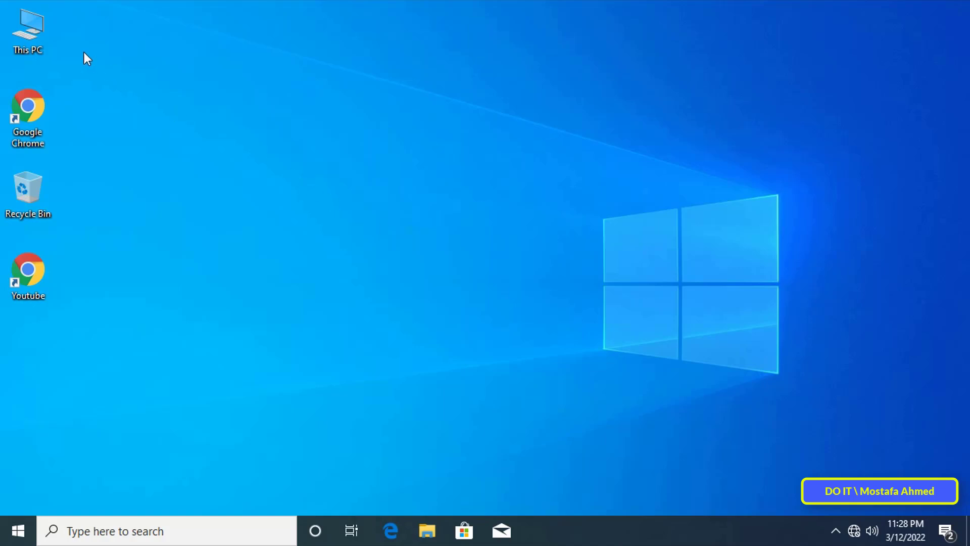
Check This PC on the client, then sign out so the new policy applies
{"action": "double_click", "coordinate": [28, 28]}
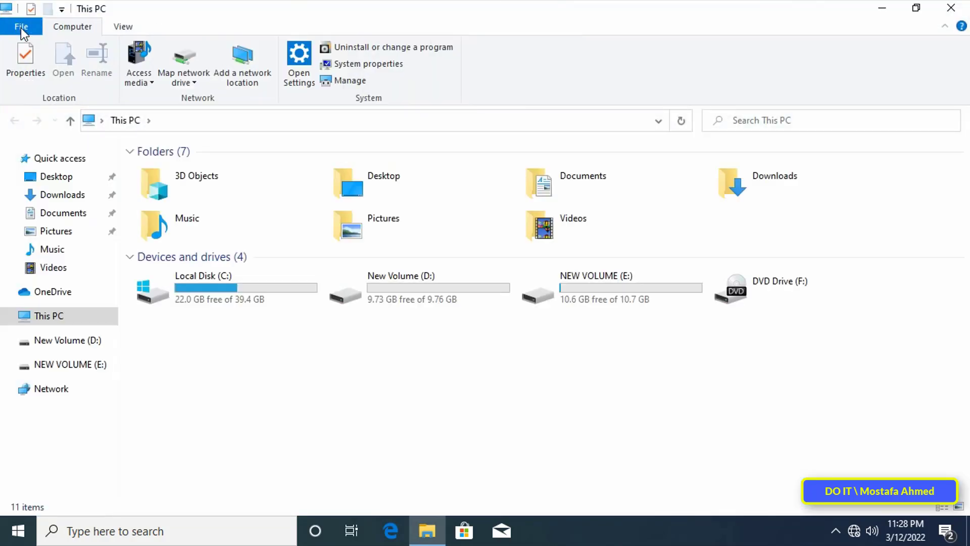
{"action": "left_click", "coordinate": [625, 288]}
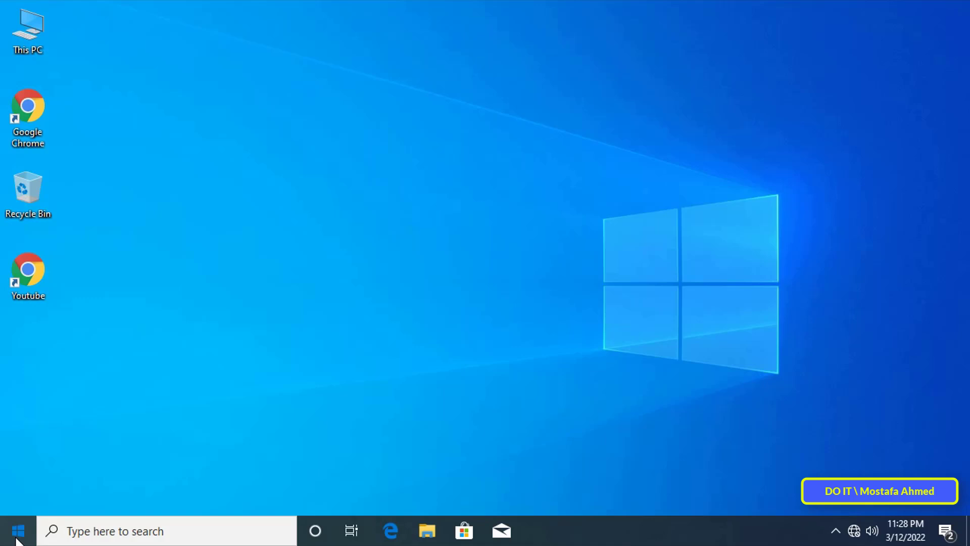
{"action": "left_click", "coordinate": [17, 531]}
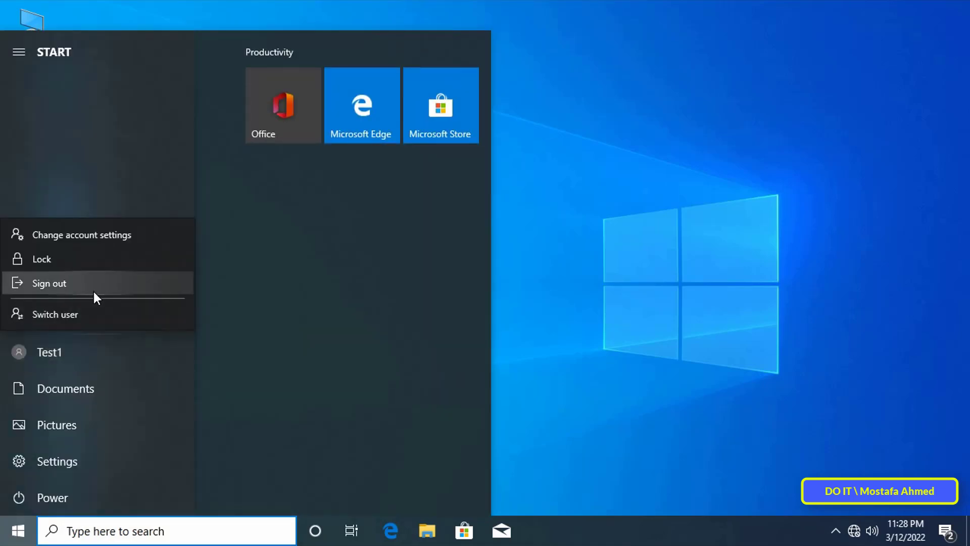
{"action": "left_click", "coordinate": [49, 283]}
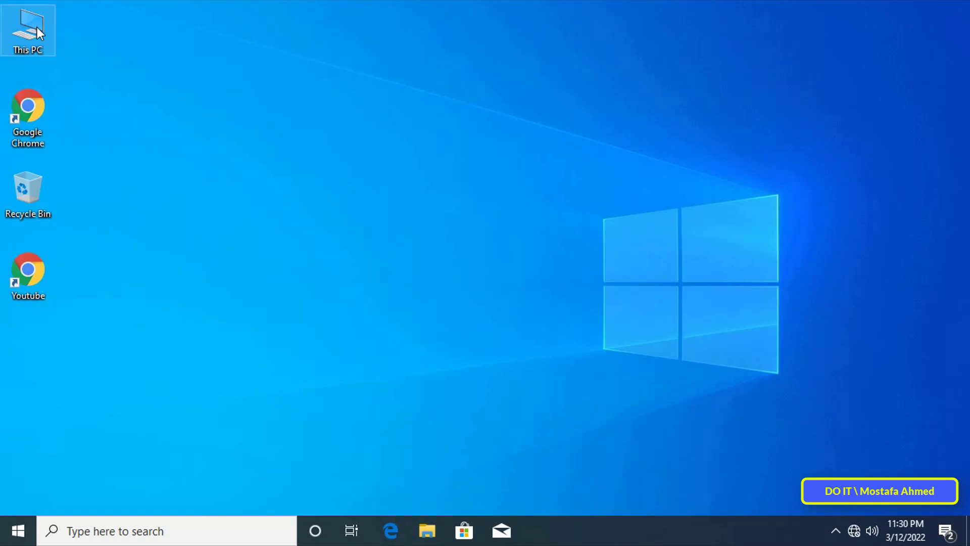
Open the new TEST DRIVER (Z:) drive in This PC and confirm it is empty
{"action": "double_click", "coordinate": [27, 28]}
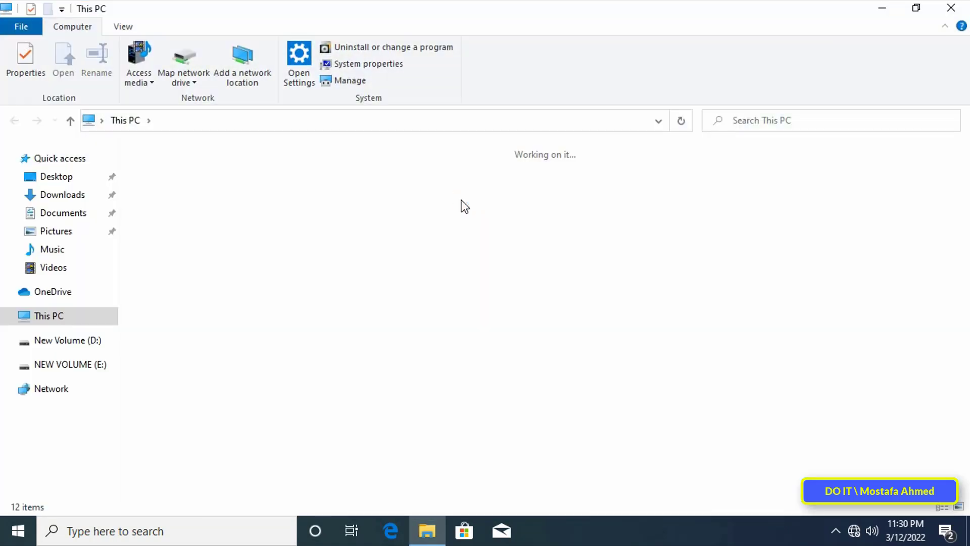
{"action": "left_click", "coordinate": [213, 349]}
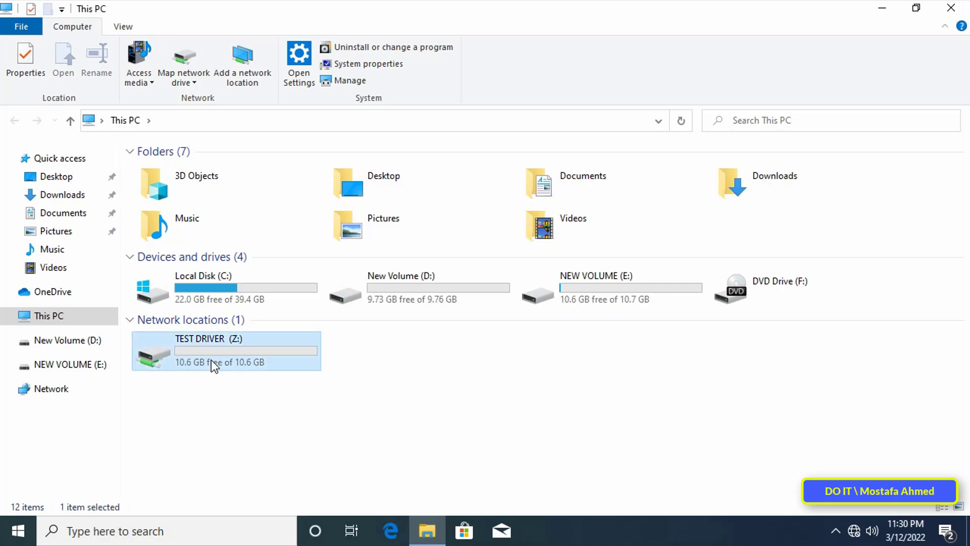
{"action": "mouse_move", "coordinate": [217, 362]}
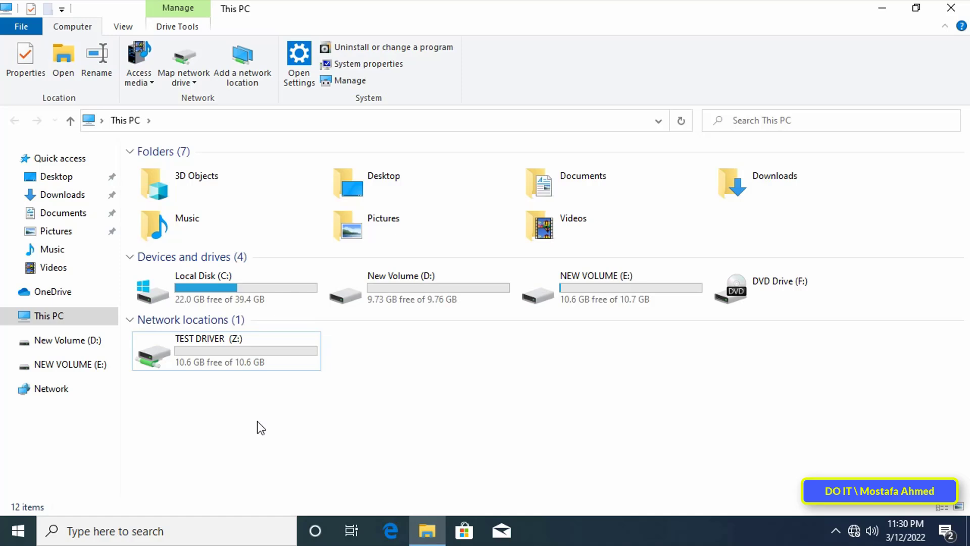
{"action": "double_click", "coordinate": [226, 350]}
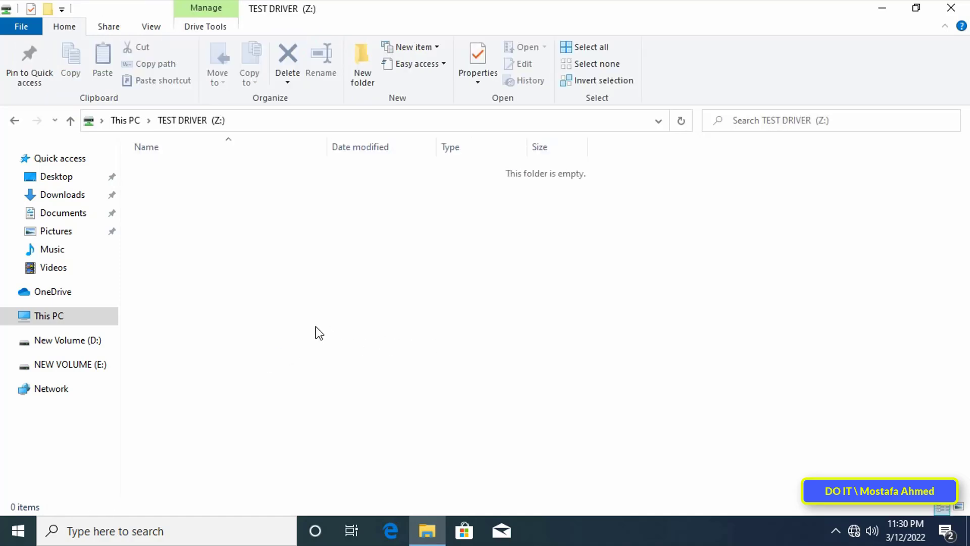
{"action": "mouse_move", "coordinate": [30, 120]}
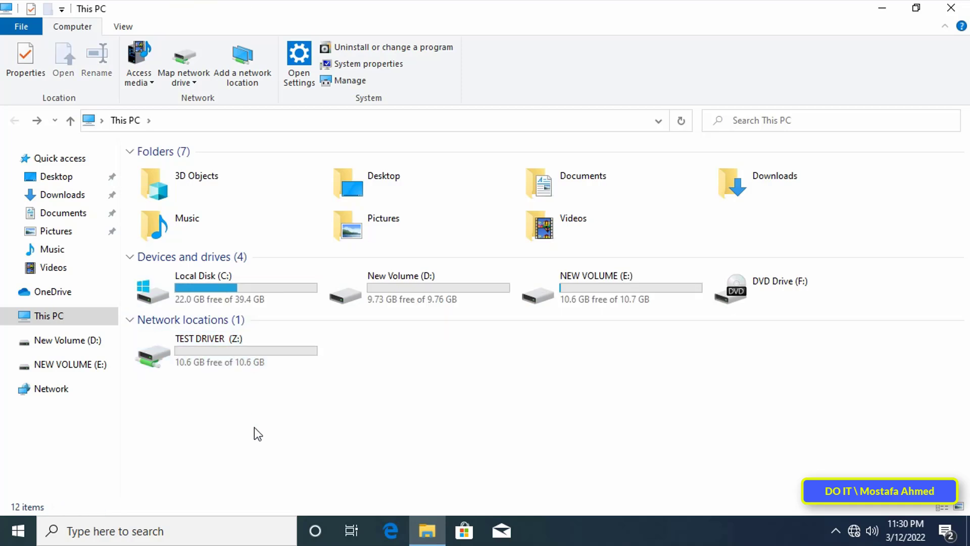
{"action": "mouse_move", "coordinate": [246, 433]}
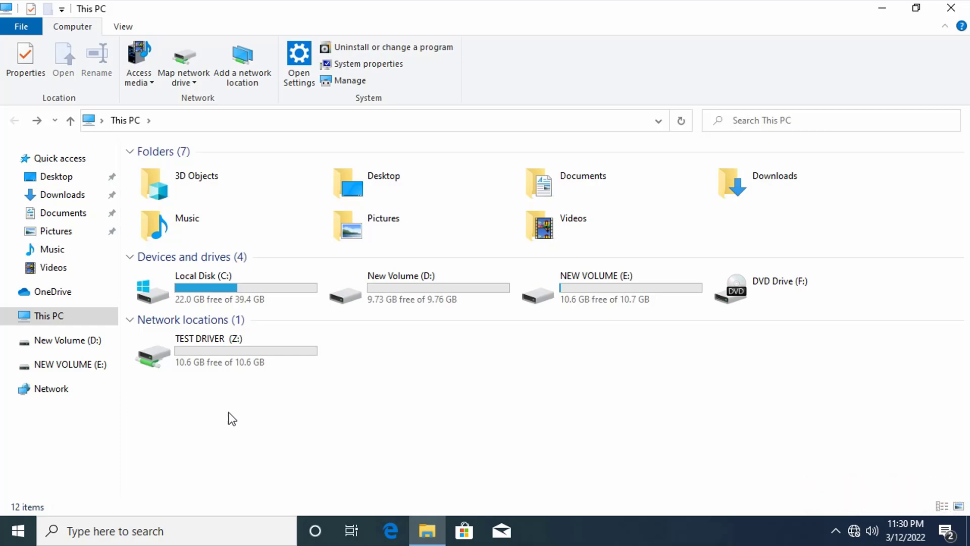
{"action": "left_click", "coordinate": [209, 350]}
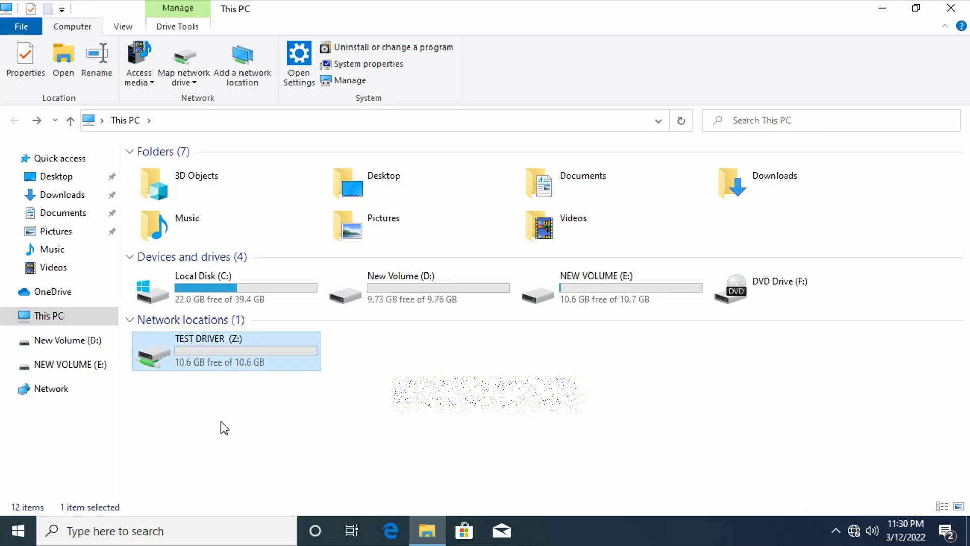